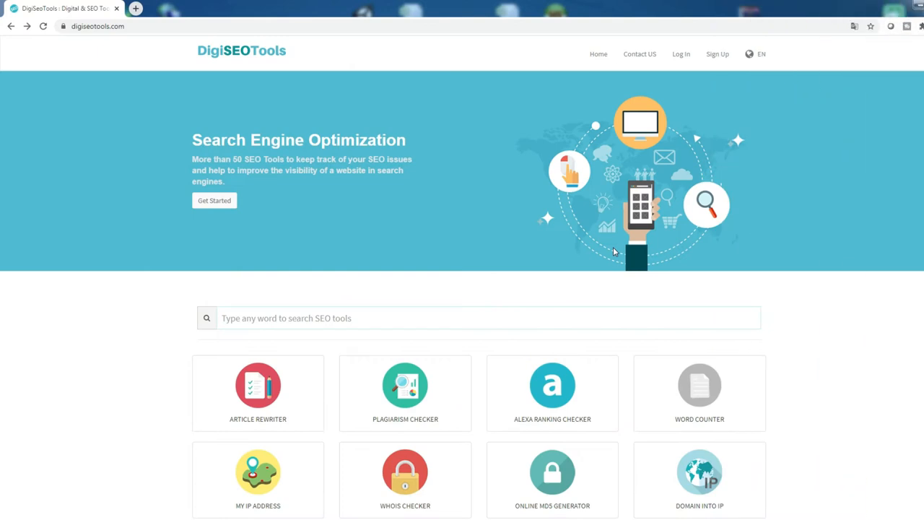
Scroll through the CodeCanyon listings before narrowing to a category
scroll(down, 3)
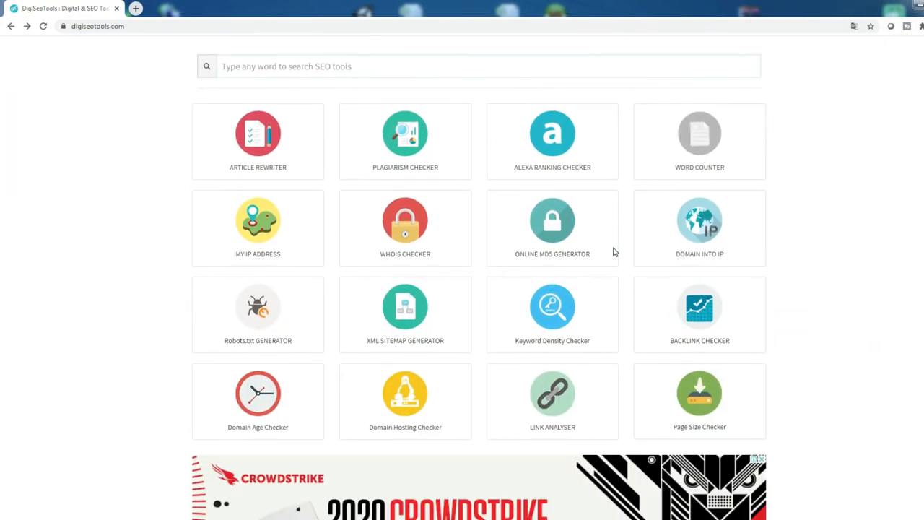
scroll(down, 3)
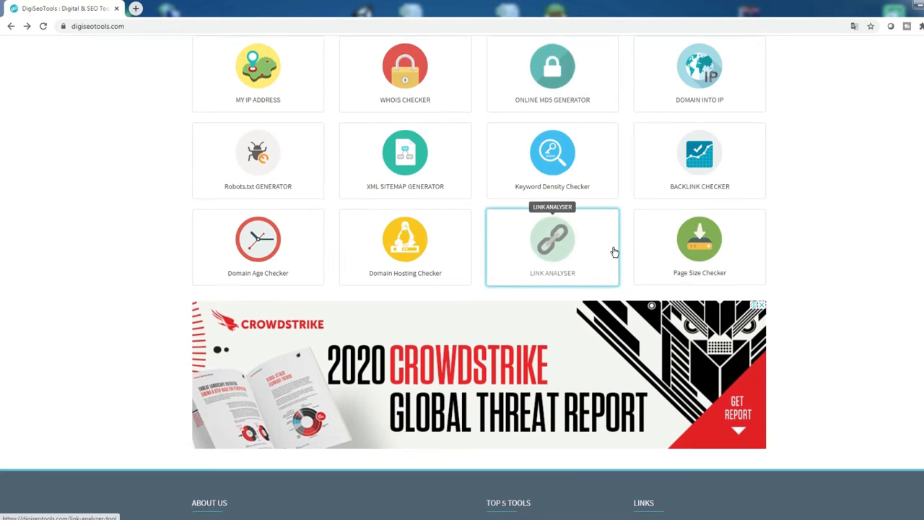
scroll(up, 3)
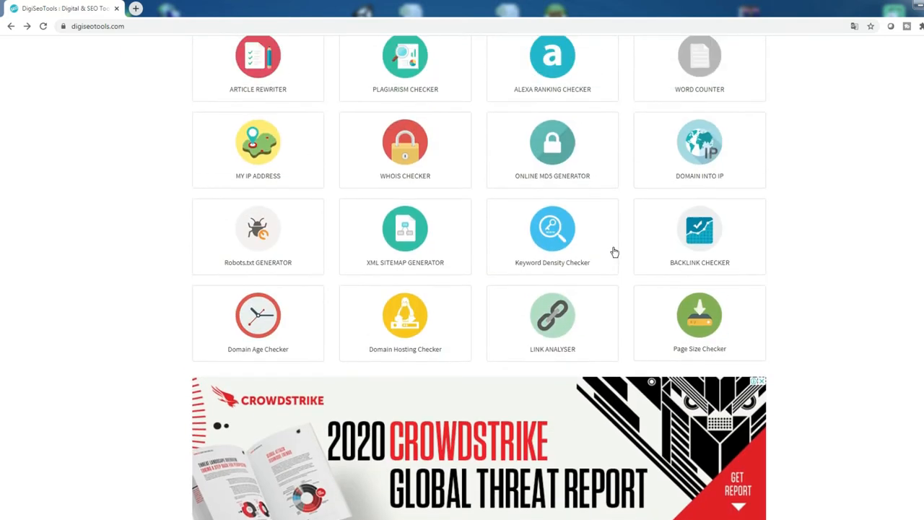
scroll(up, 3)
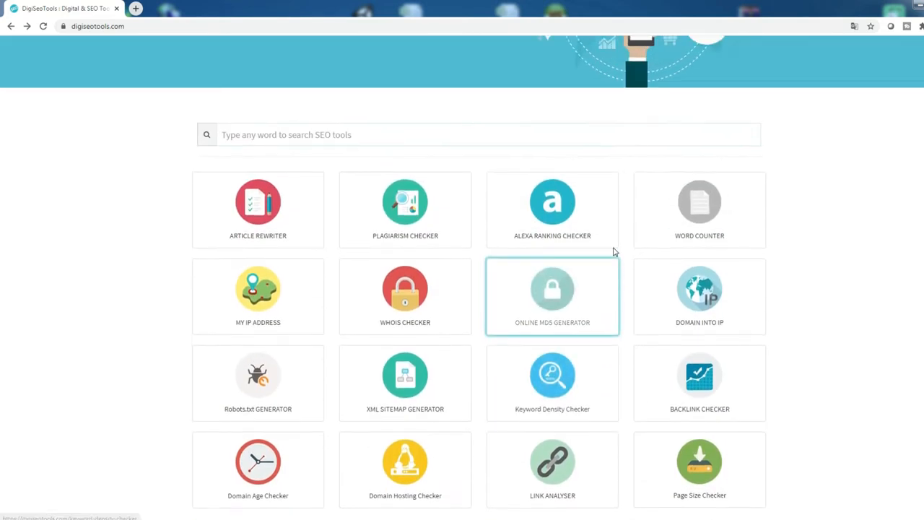
scroll(up, 3)
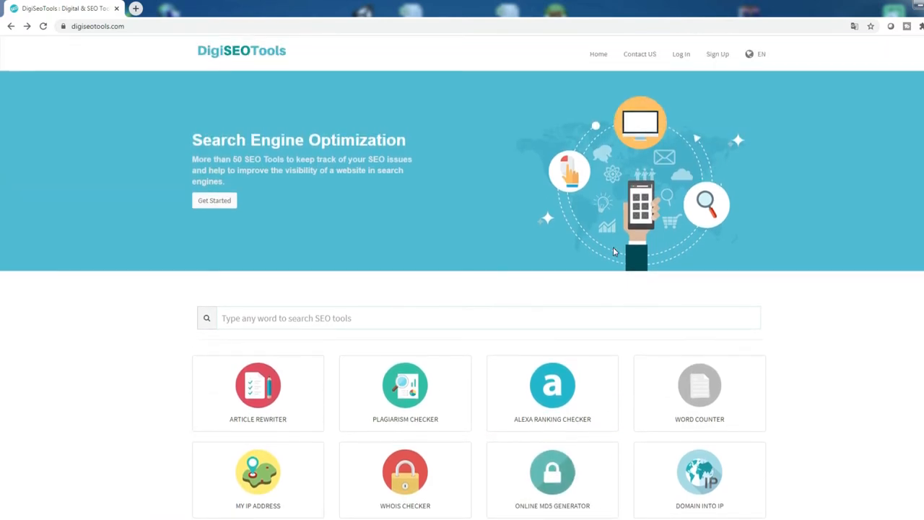
scroll(down, 3)
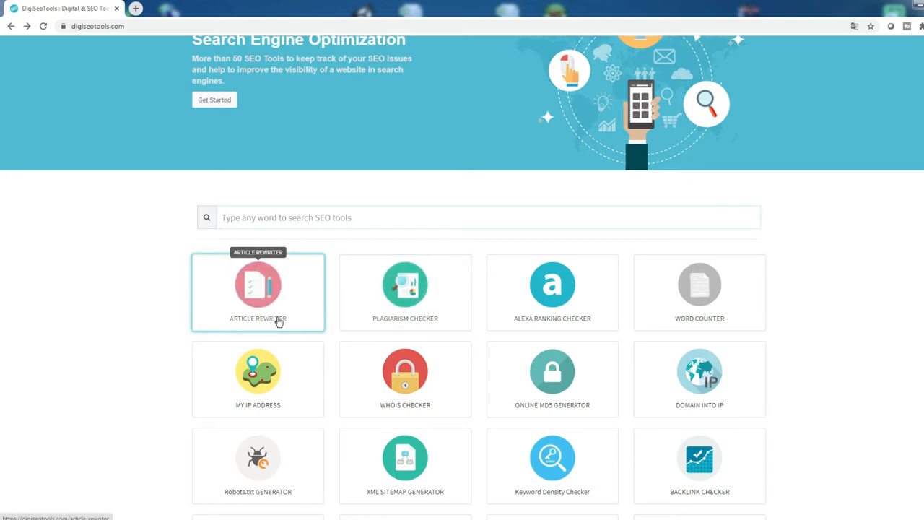
mouse_move(552, 375)
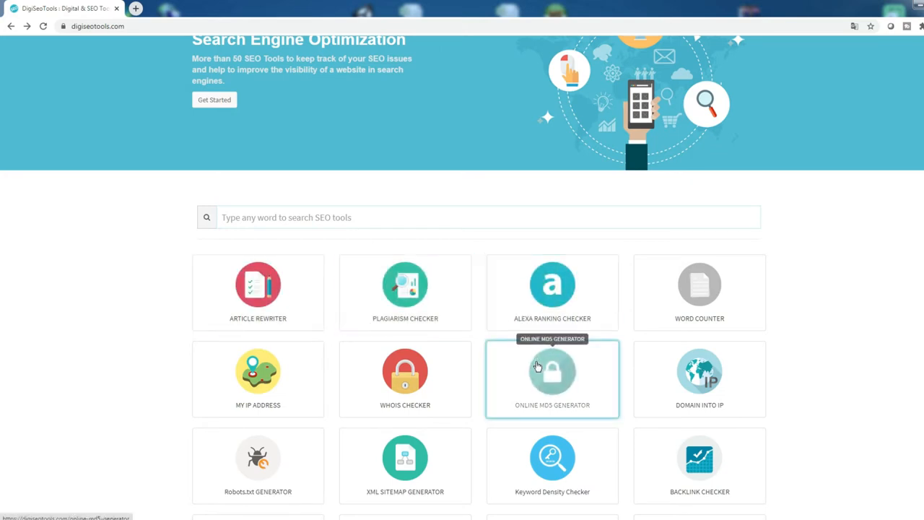
mouse_move(450, 403)
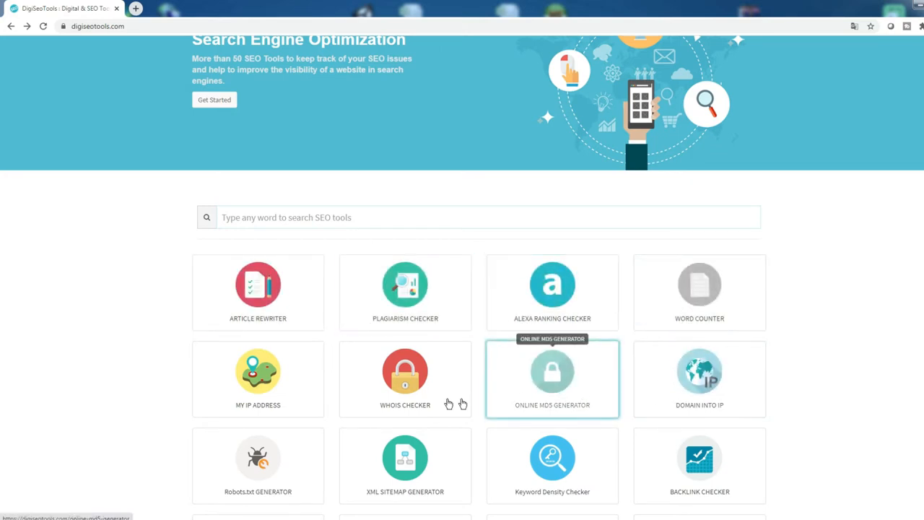
mouse_move(288, 405)
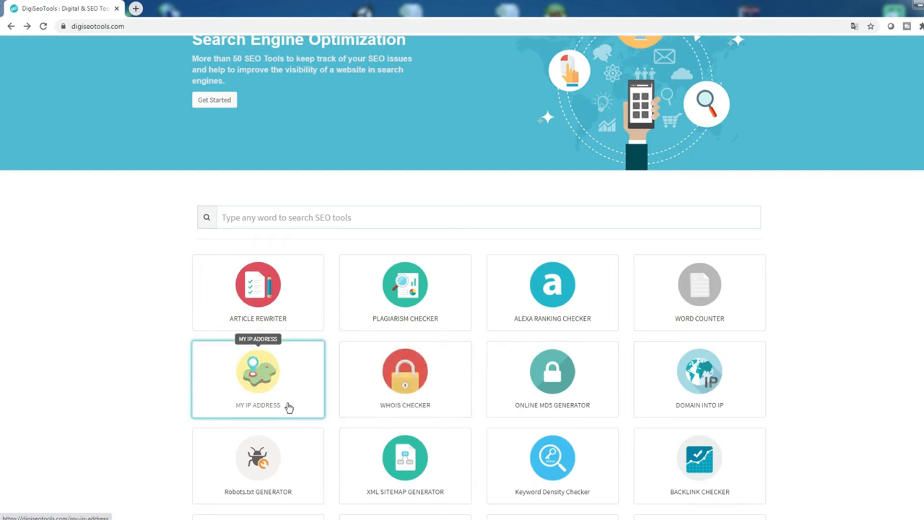
scroll(down, 3)
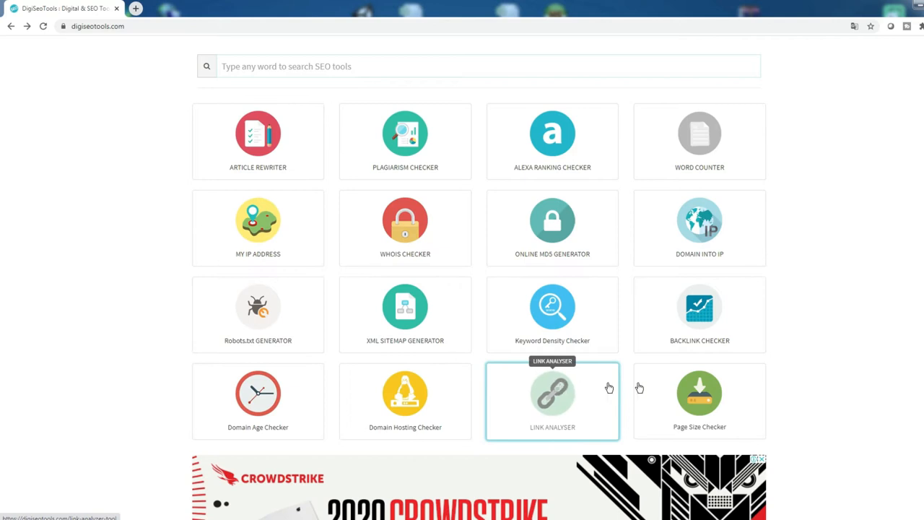
mouse_move(521, 343)
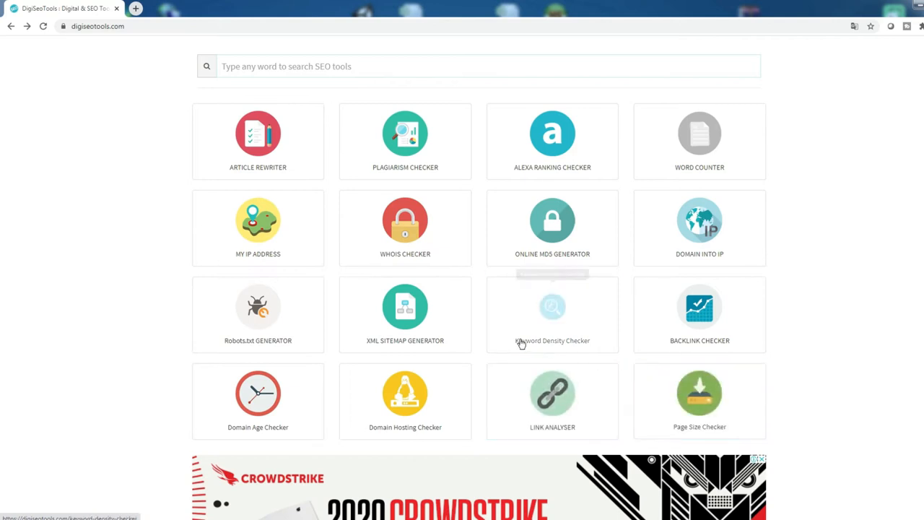
scroll(up, 3)
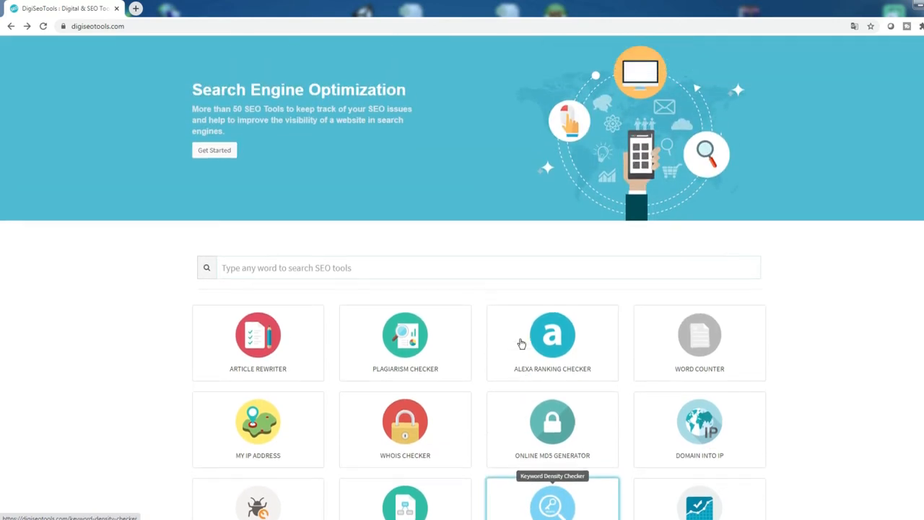
scroll(up, 3)
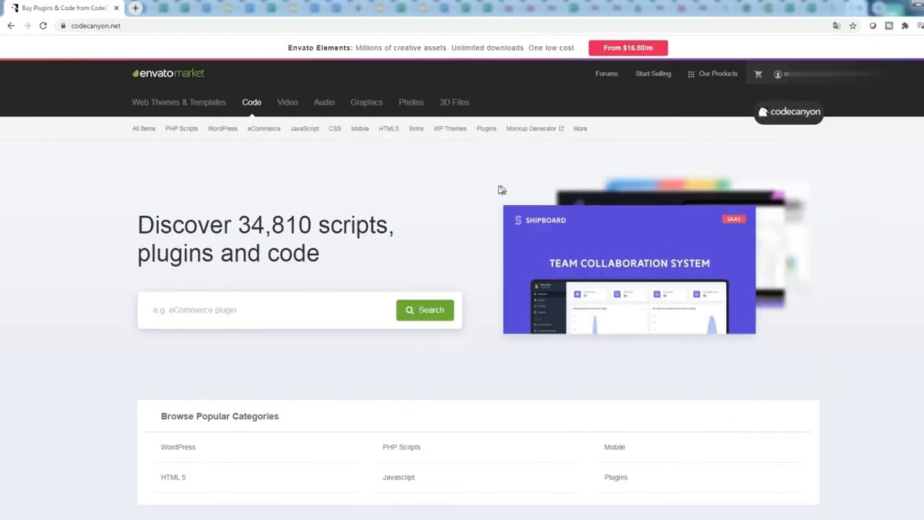
mouse_move(335, 162)
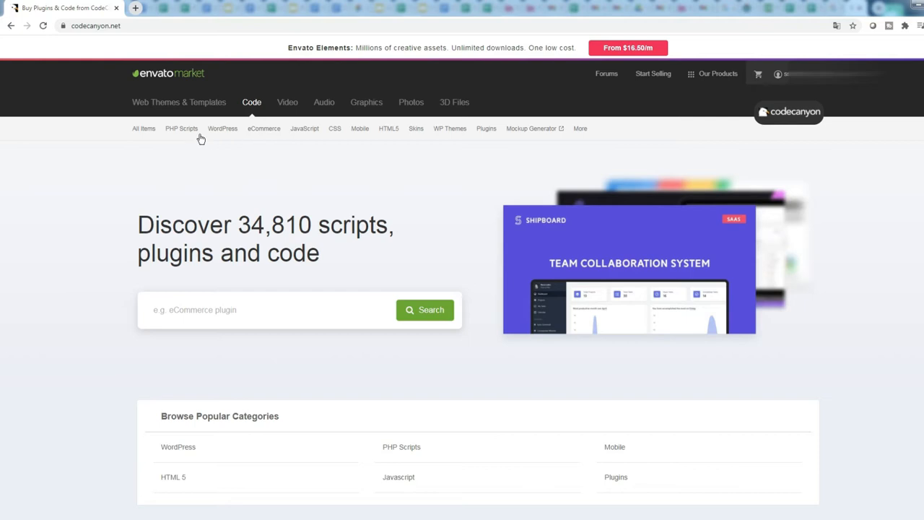
Search the PHP Scripts category for 'saas' and browse the 114 results
click(222, 127)
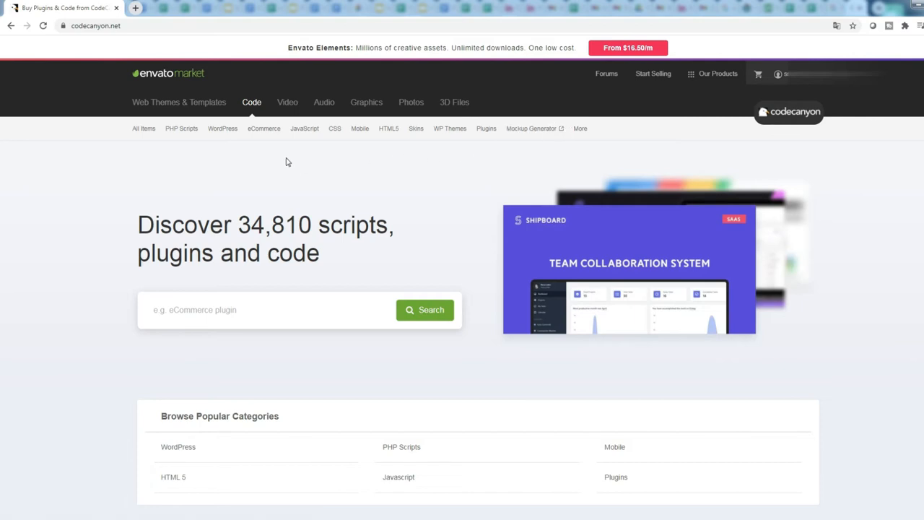
click(182, 127)
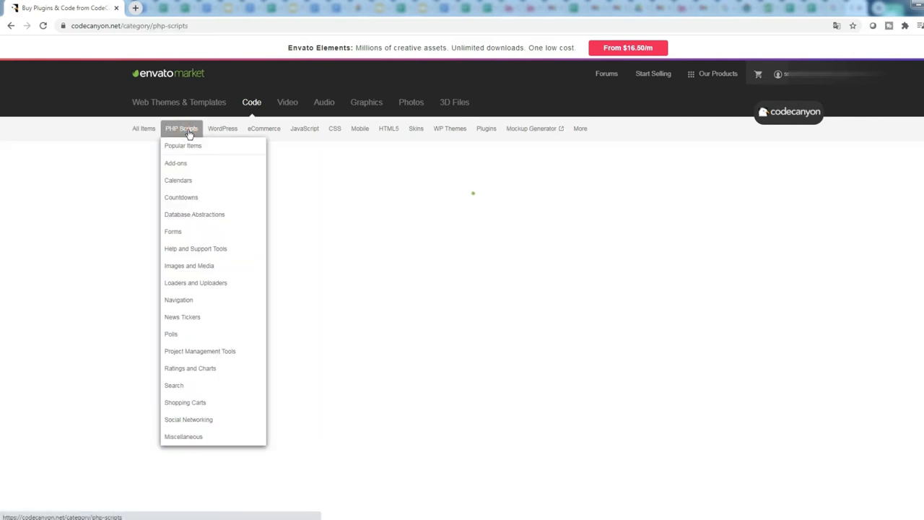
click(182, 128)
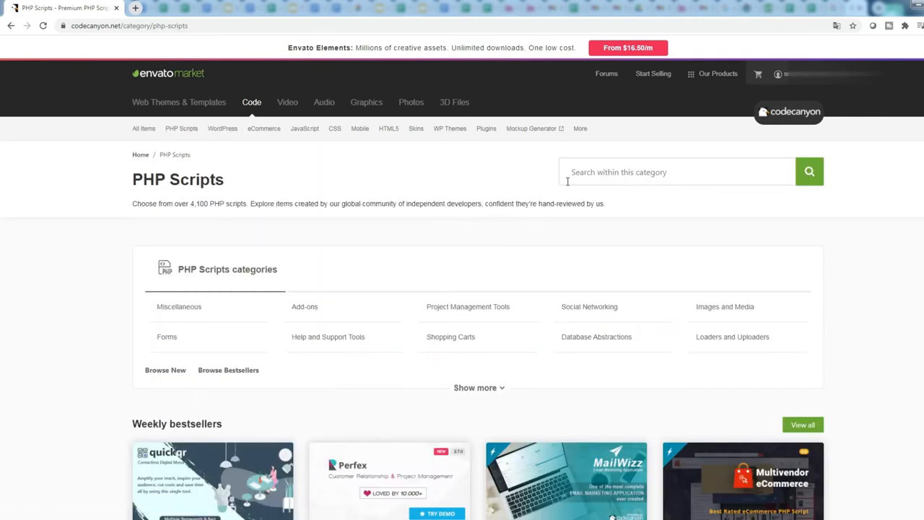
click(676, 172)
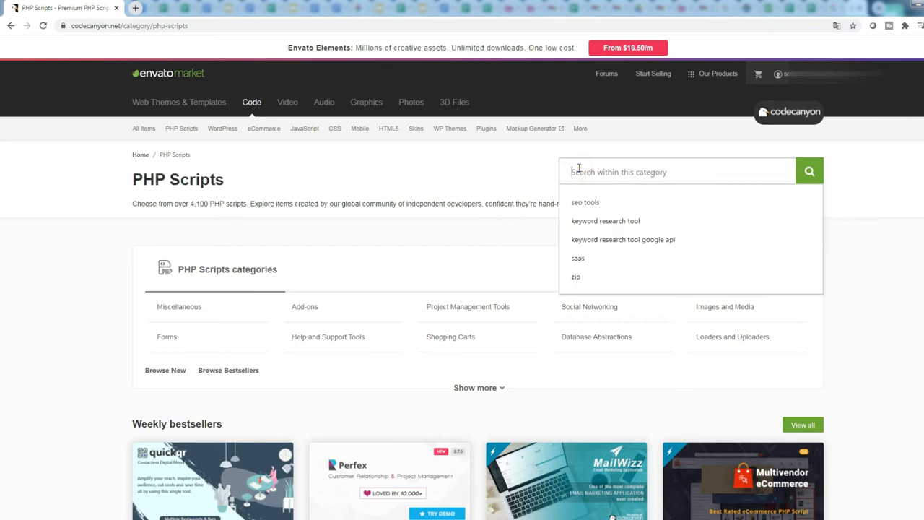
text(s)
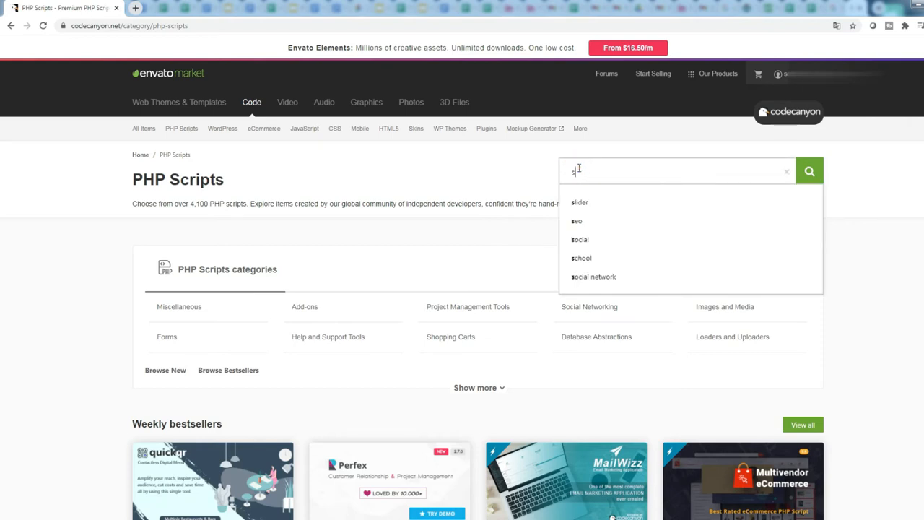
text(aas)
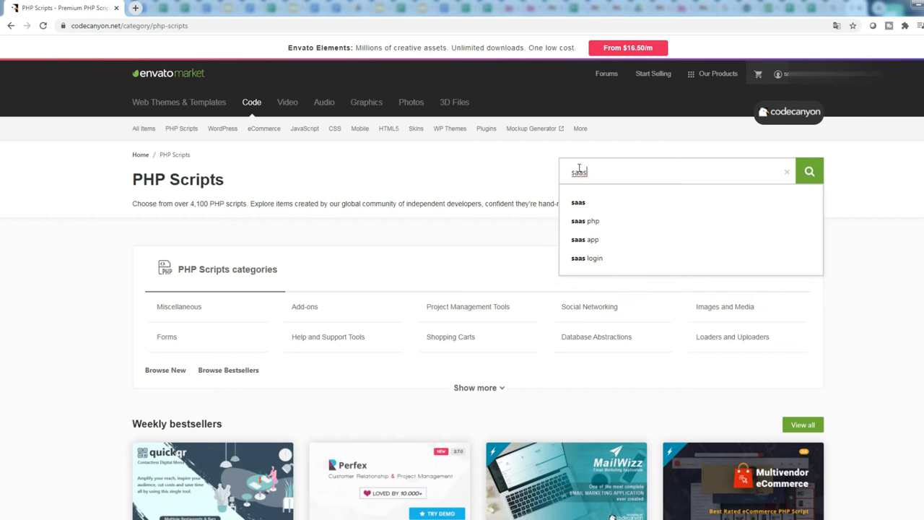
click(808, 171)
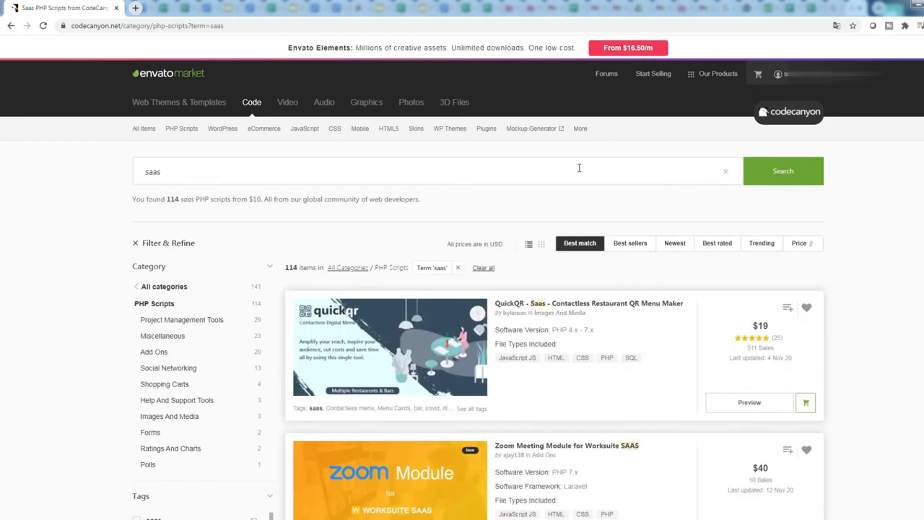
scroll(down, 3)
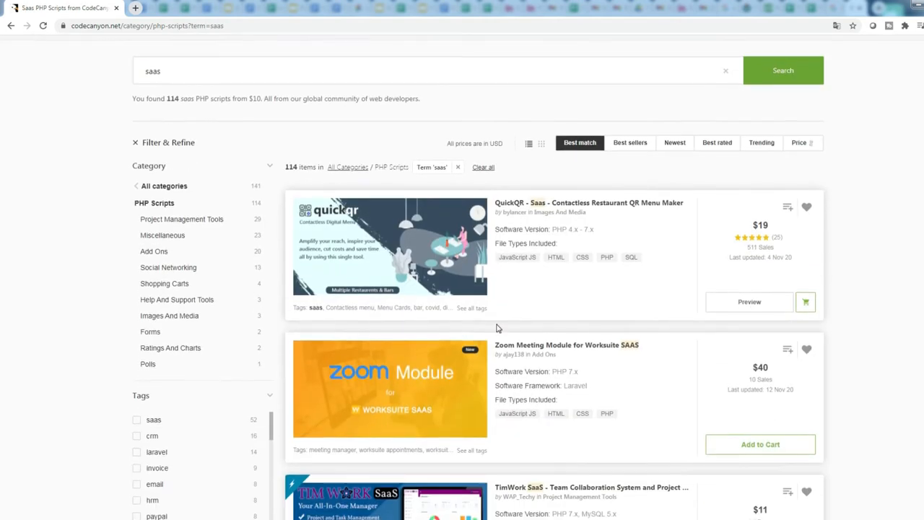
scroll(down, 3)
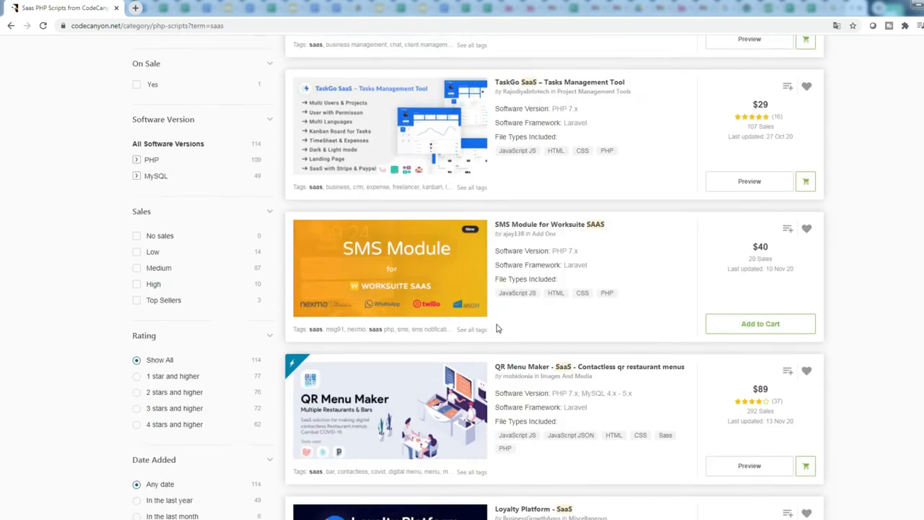
scroll(down, 3)
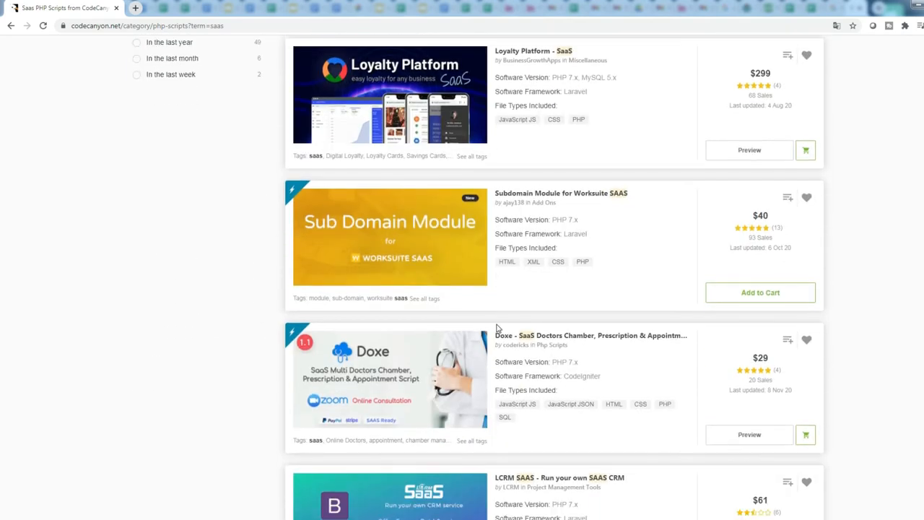
scroll(up, 3)
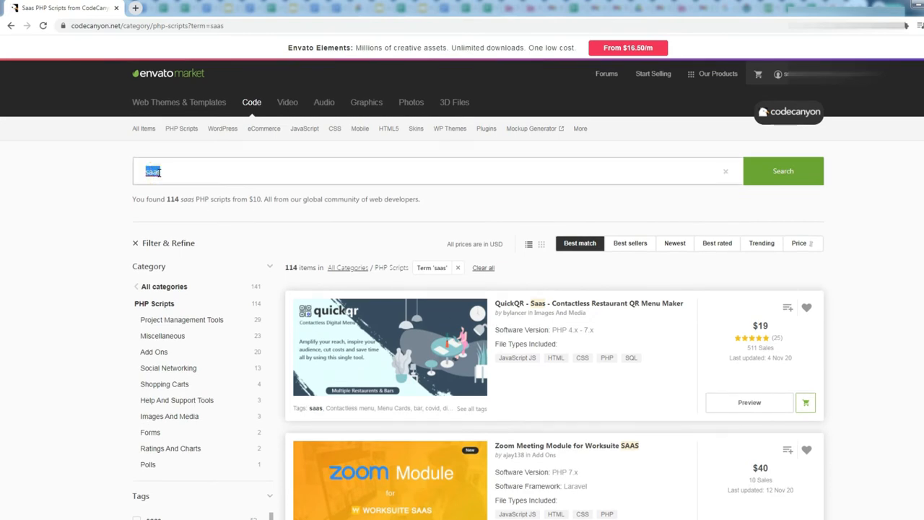
text(seo)
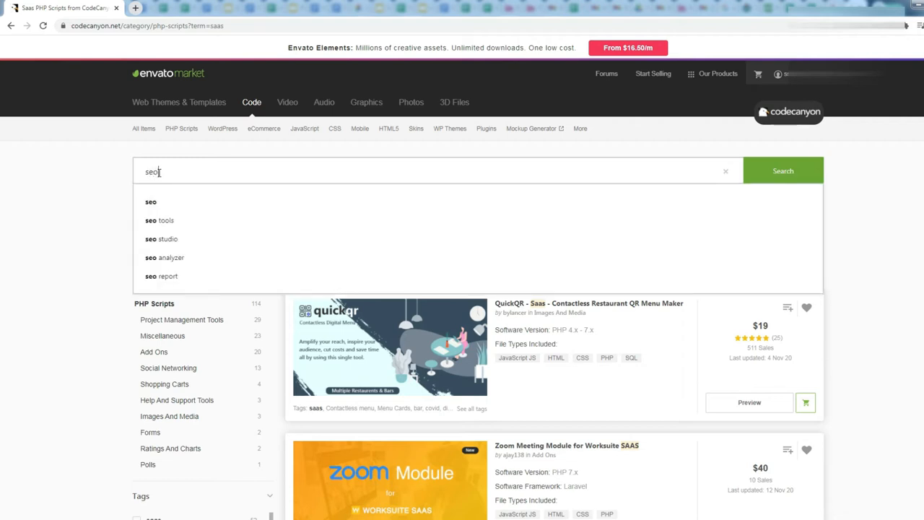
click(159, 219)
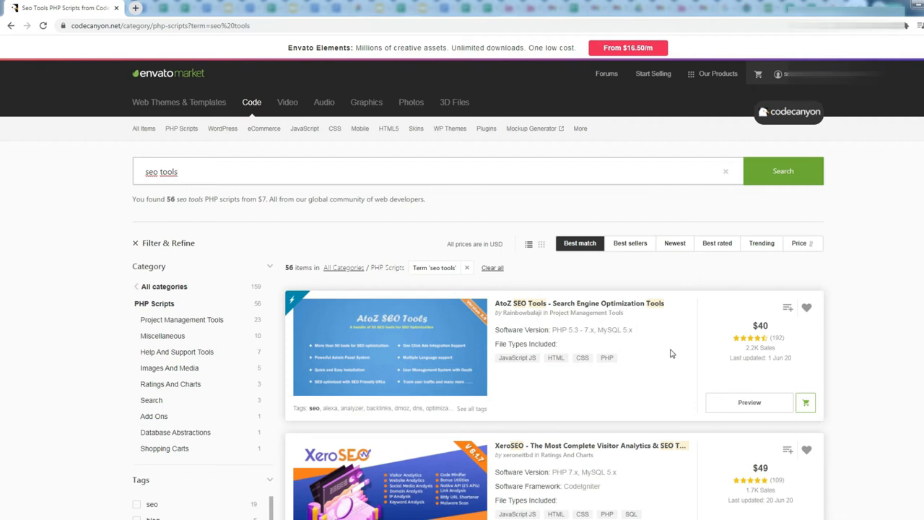
click(580, 303)
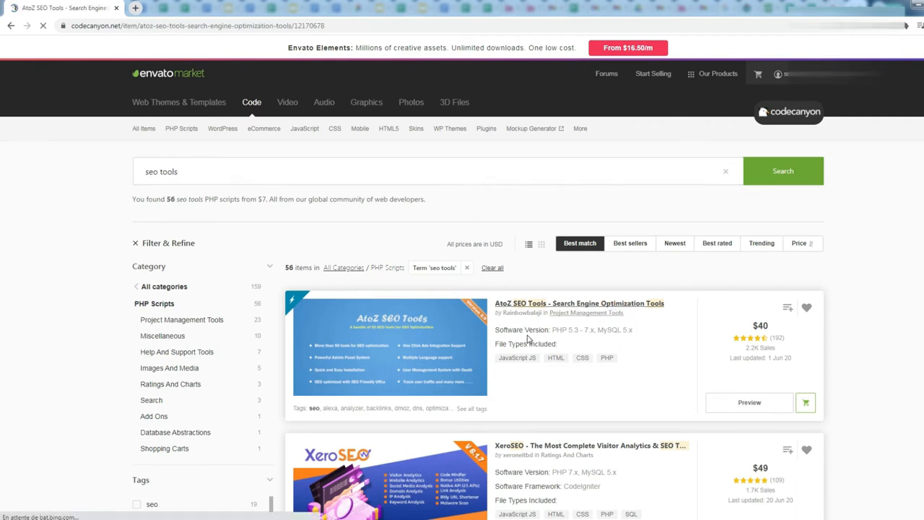
click(578, 303)
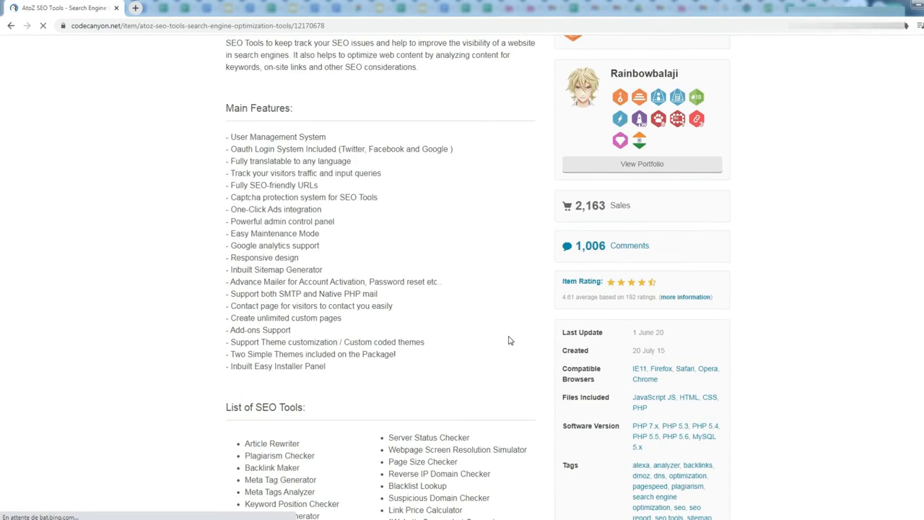
scroll(down, 3)
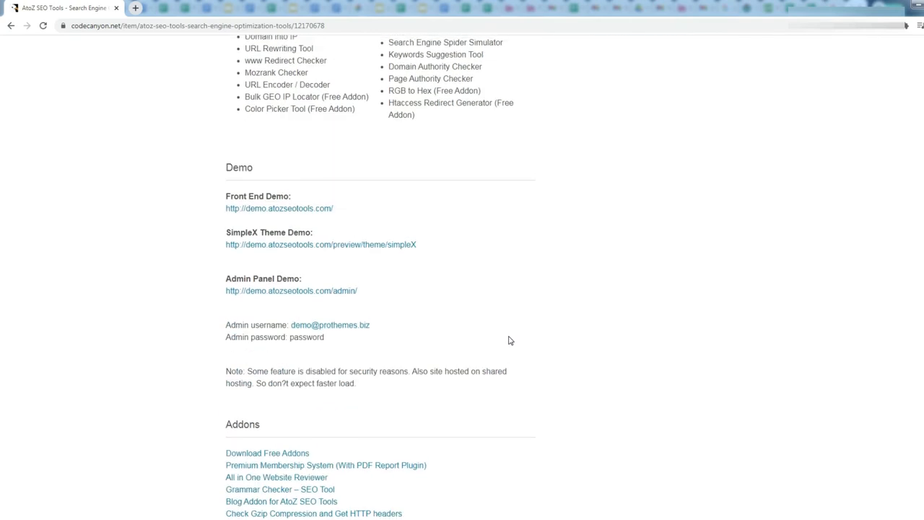
scroll(up, 3)
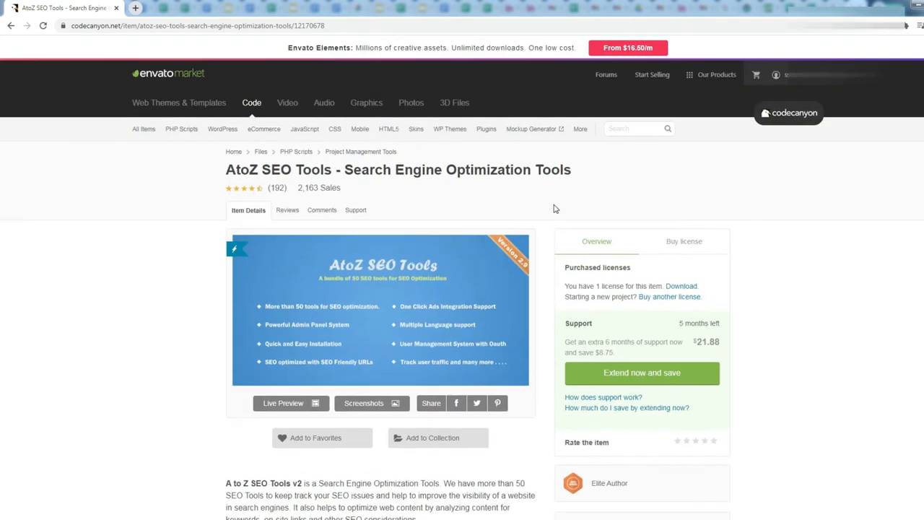
scroll(down, 3)
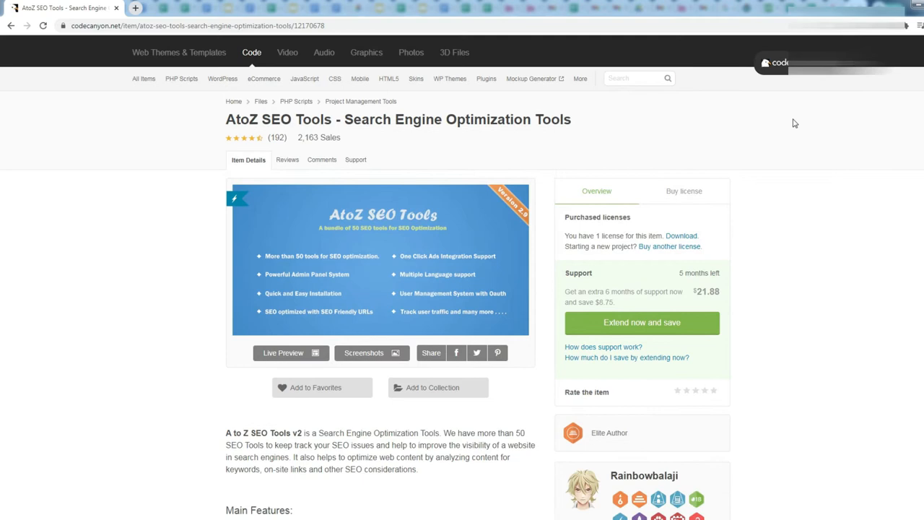
click(793, 75)
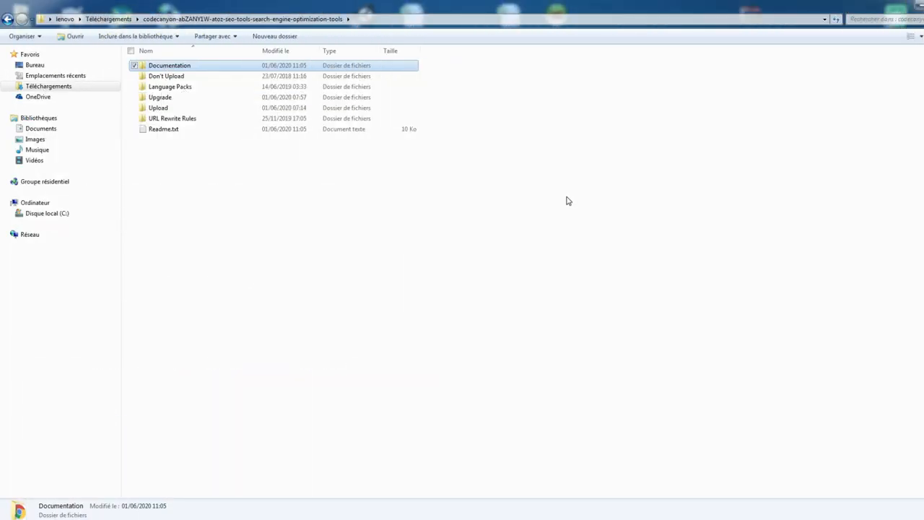
mouse_move(241, 185)
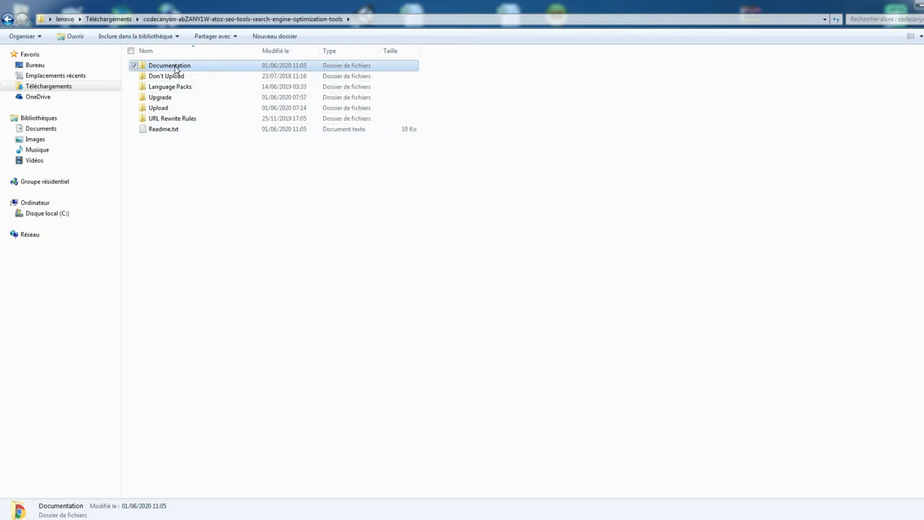
Enter the Documentation folder and launch its index.html in the browser
double_click(169, 65)
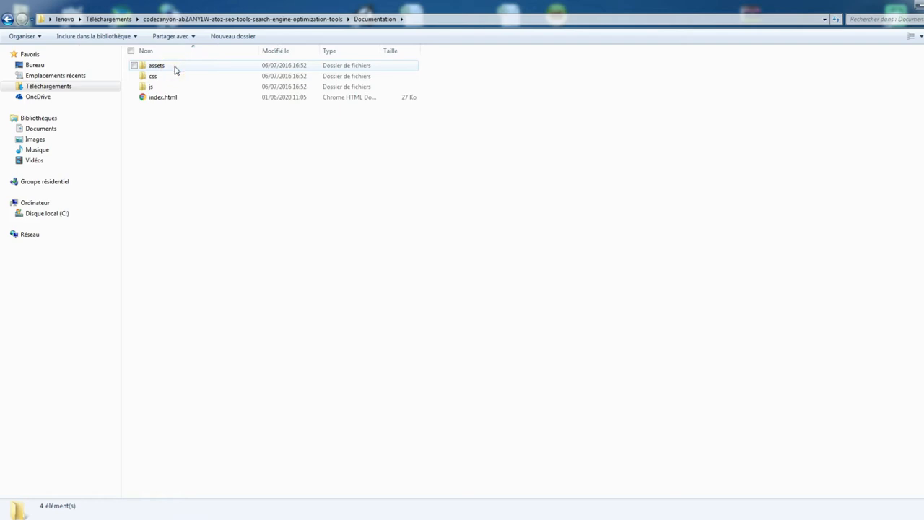
click(161, 97)
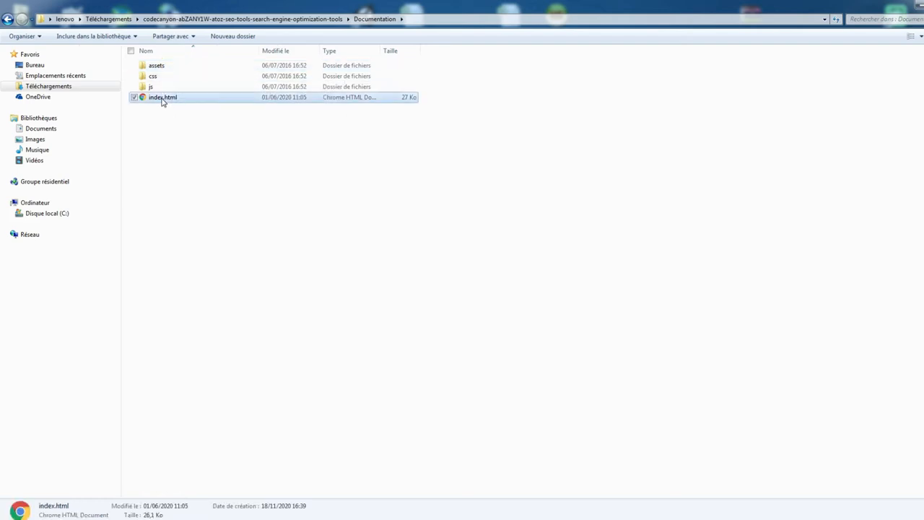
double_click(162, 97)
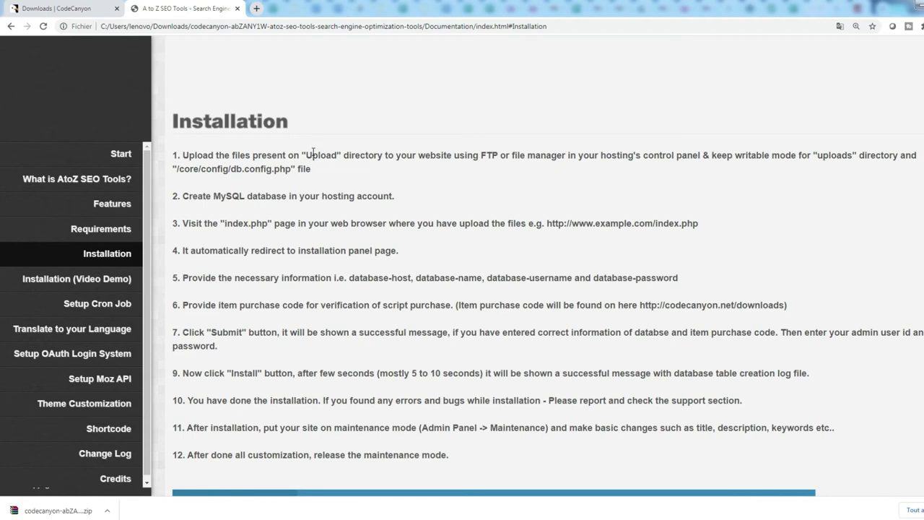
Highlight the word Upload in step 1 of the Installation instructions
double_click(321, 154)
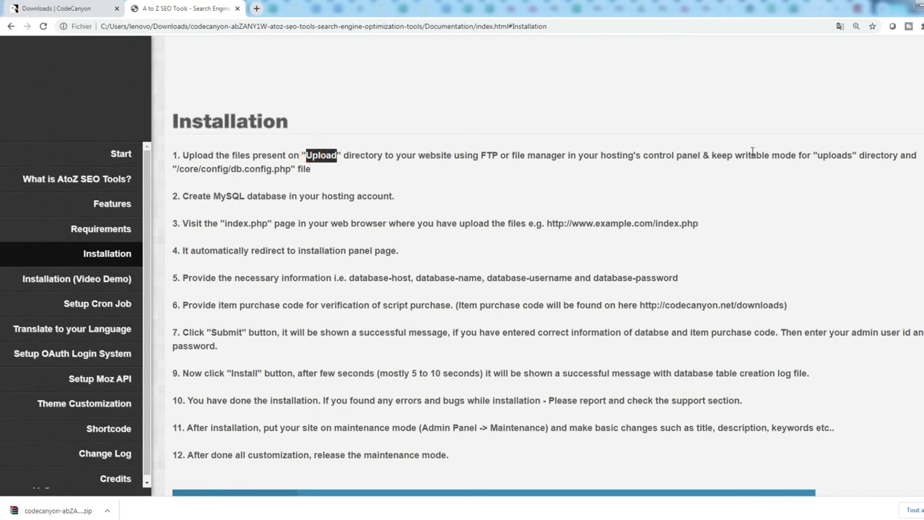
mouse_move(214, 192)
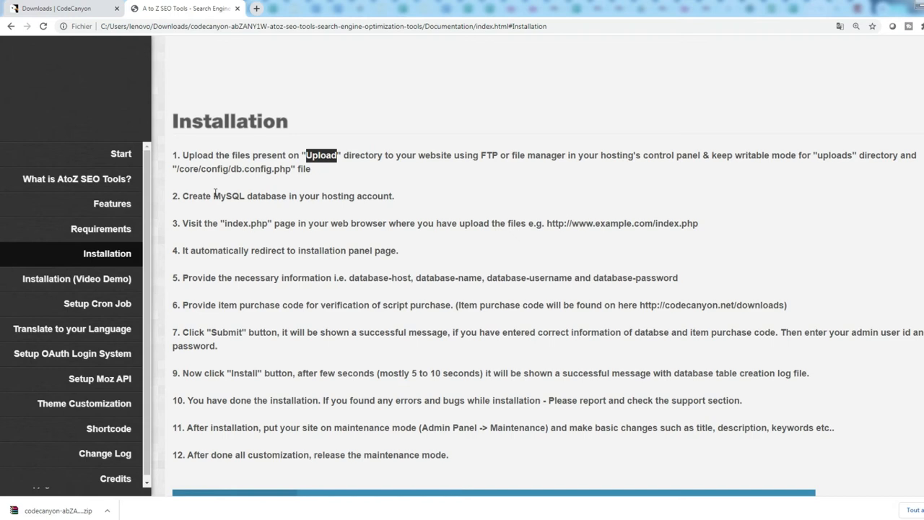
mouse_move(209, 188)
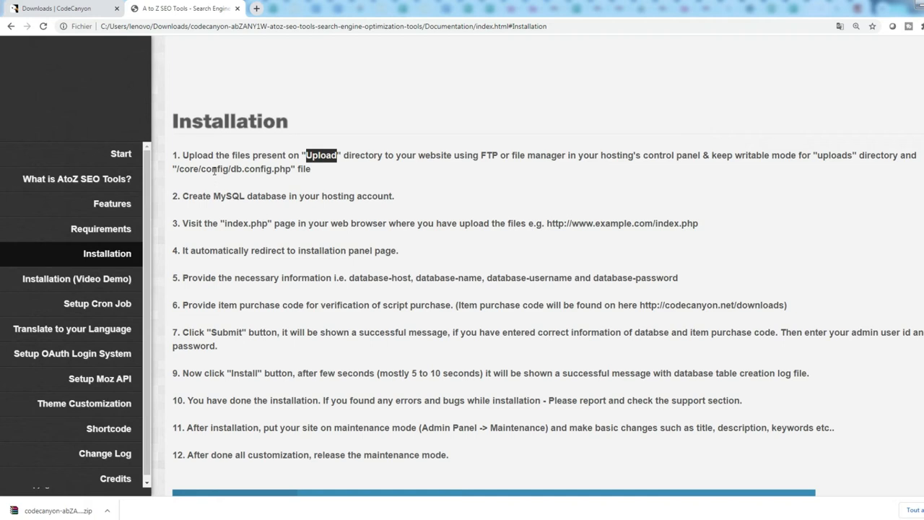
mouse_move(208, 193)
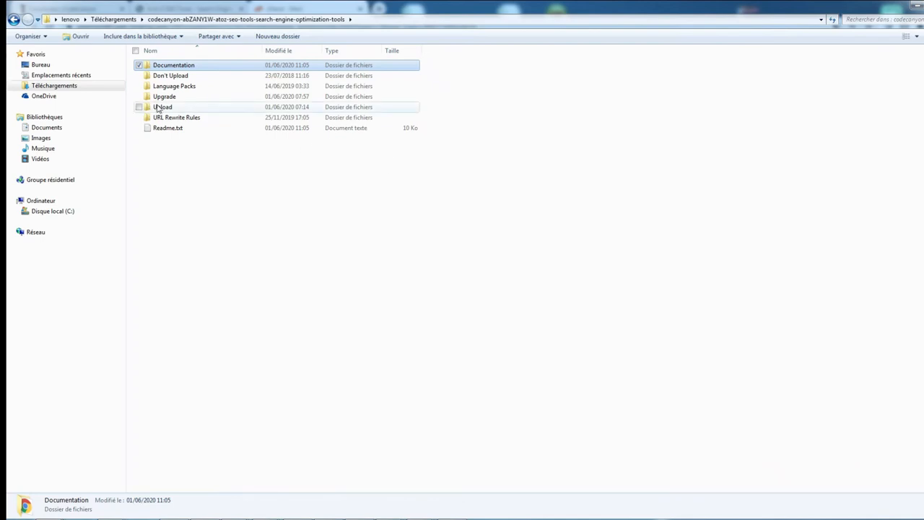
Archive the Upload folder as Upload.zip using ZIP format
click(162, 106)
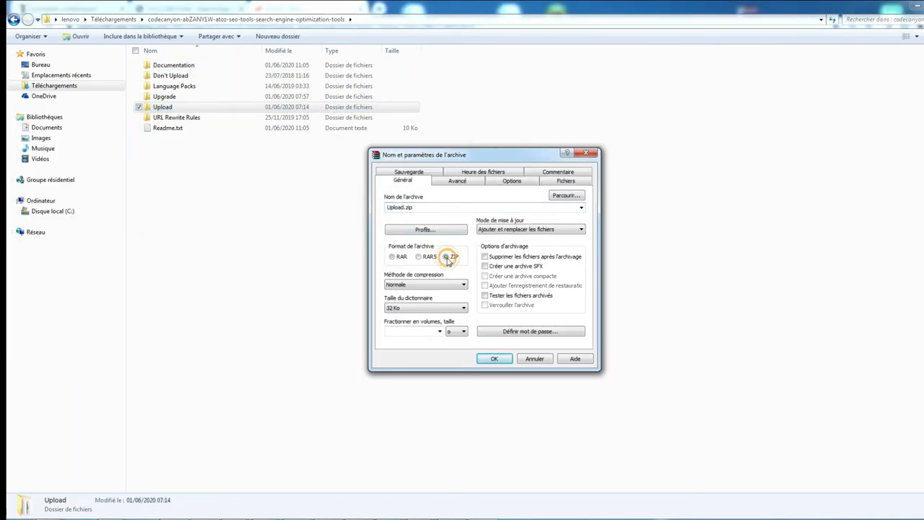
click(494, 358)
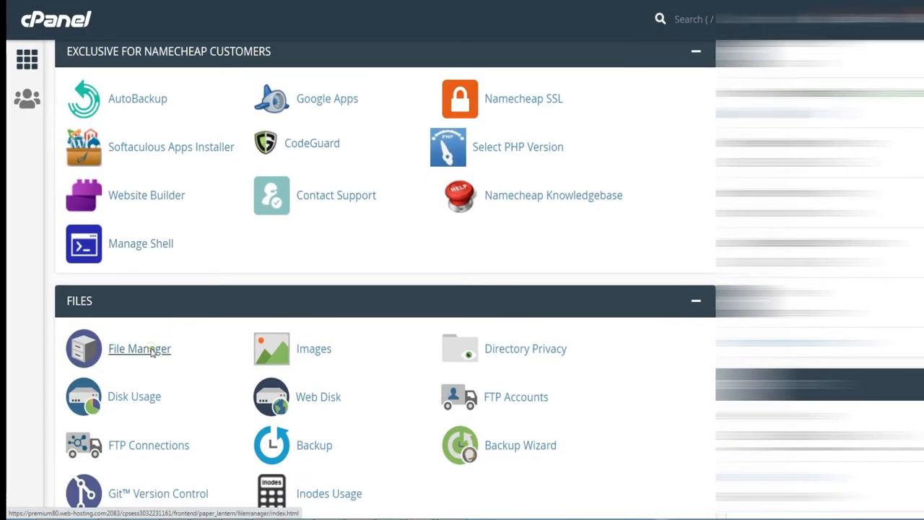
Go into File Manager and enter the detectwordpresstheme.com domain folder
click(139, 348)
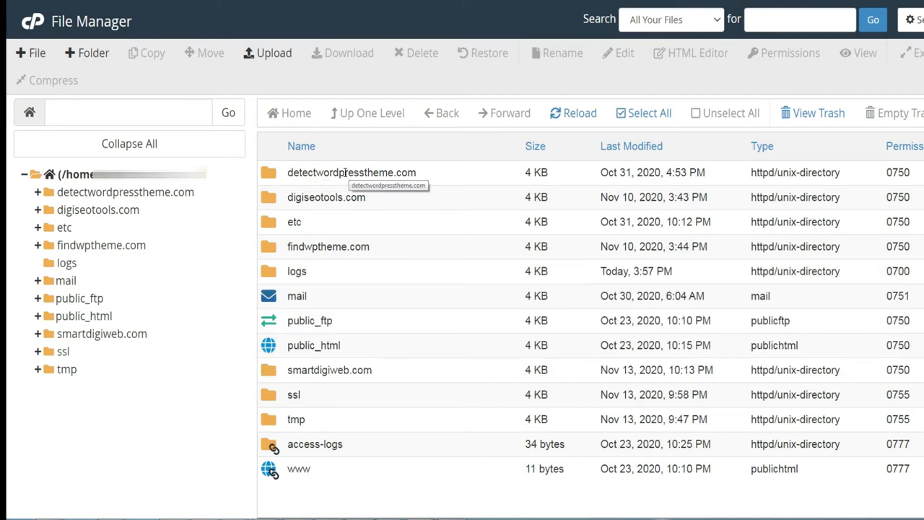
click(352, 172)
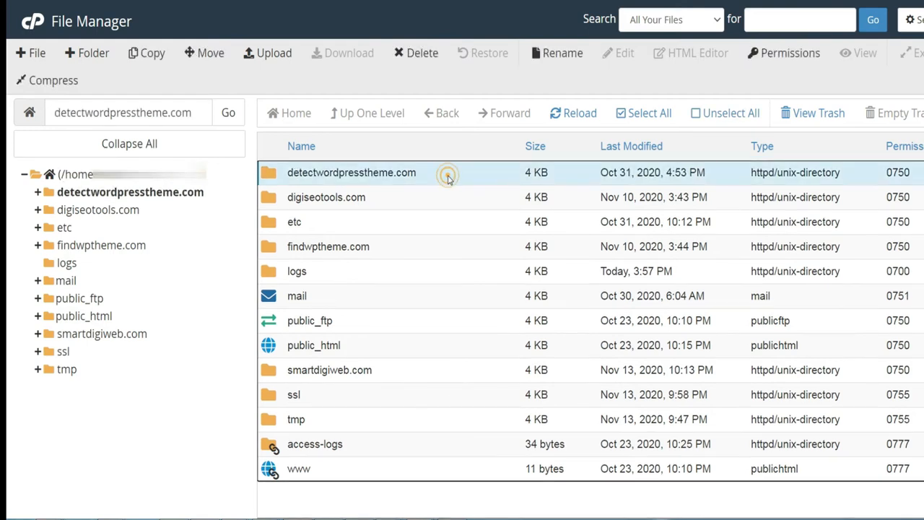
double_click(352, 171)
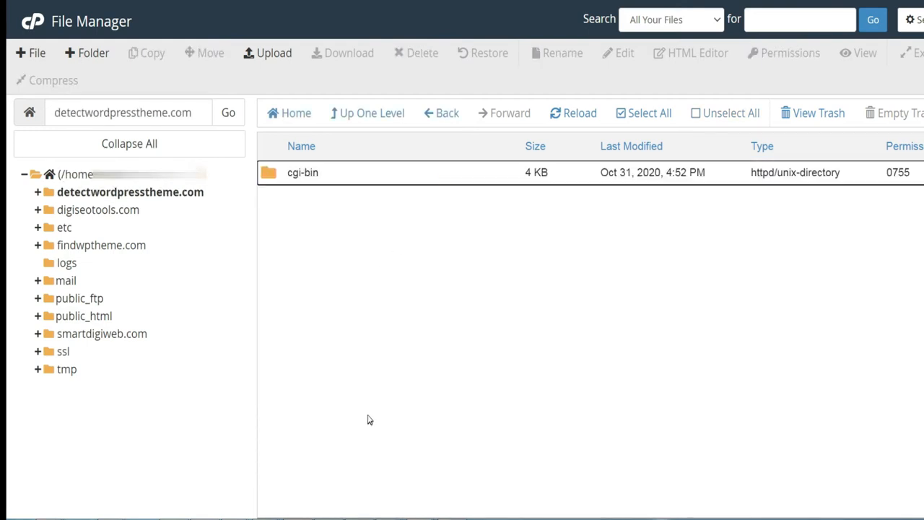
mouse_move(355, 390)
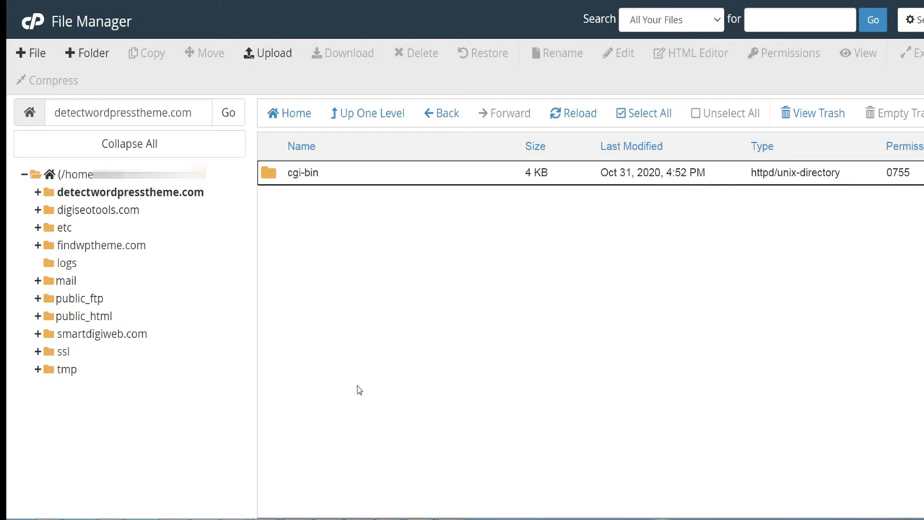
mouse_move(337, 395)
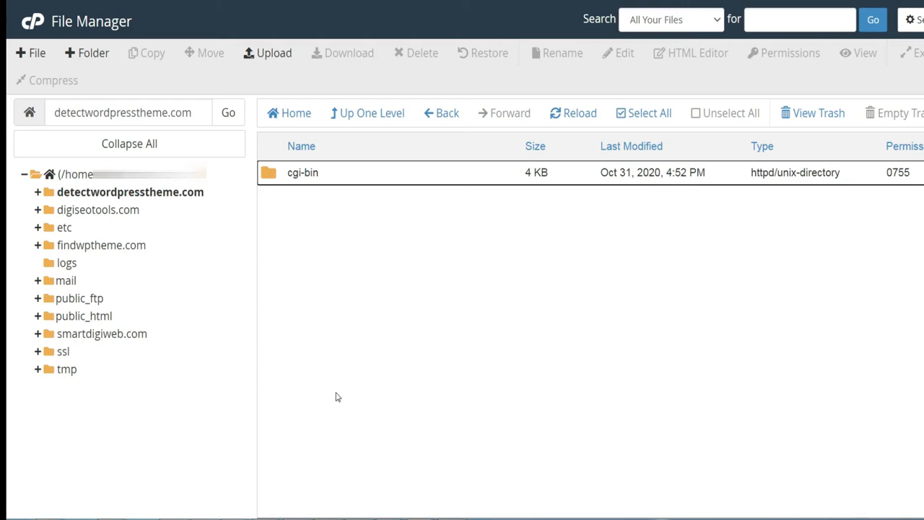
mouse_move(274, 51)
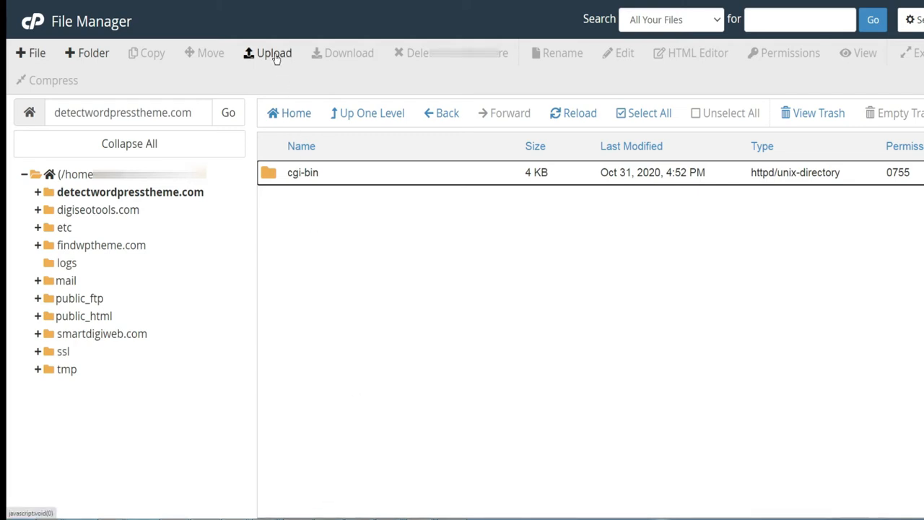
Upload Upload.zip (27.91 MB) into the domain folder and return to the listing
click(274, 51)
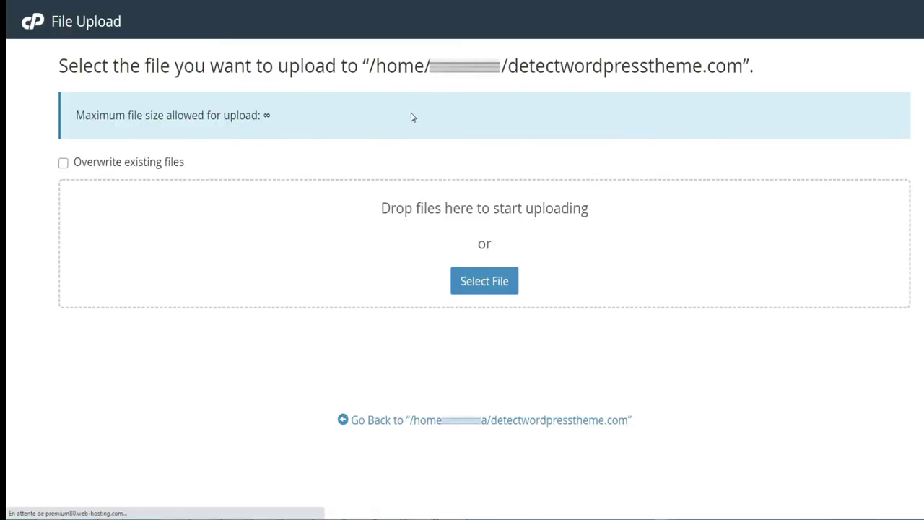
click(484, 280)
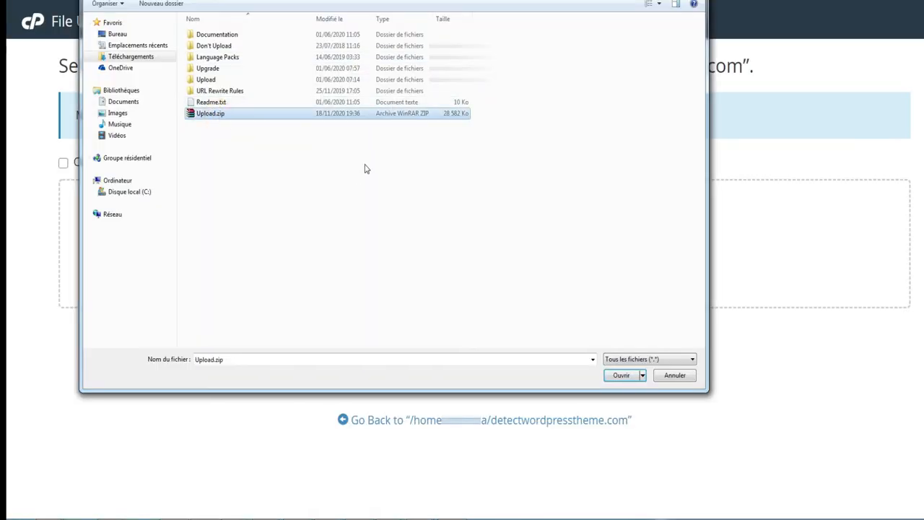
click(620, 375)
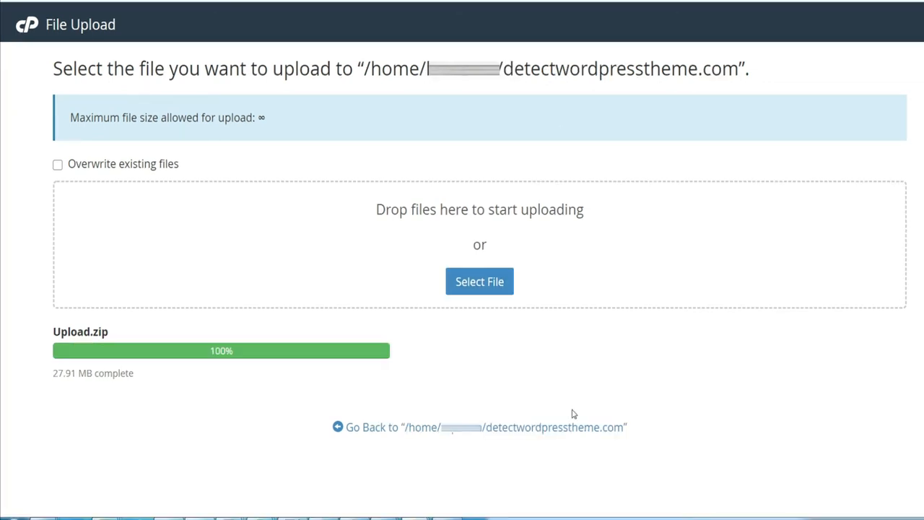
click(479, 427)
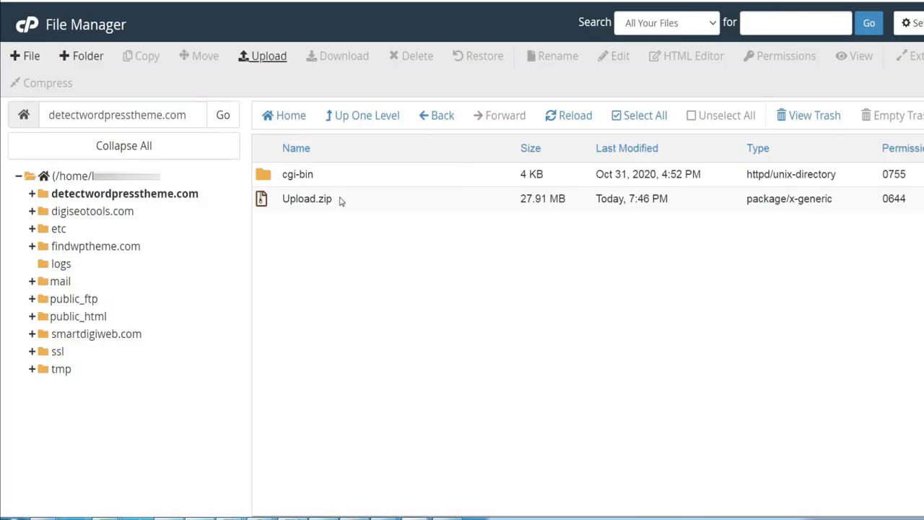
Extract Upload.zip and move its contents directly into /detectwordpresstheme.com
right_click(306, 199)
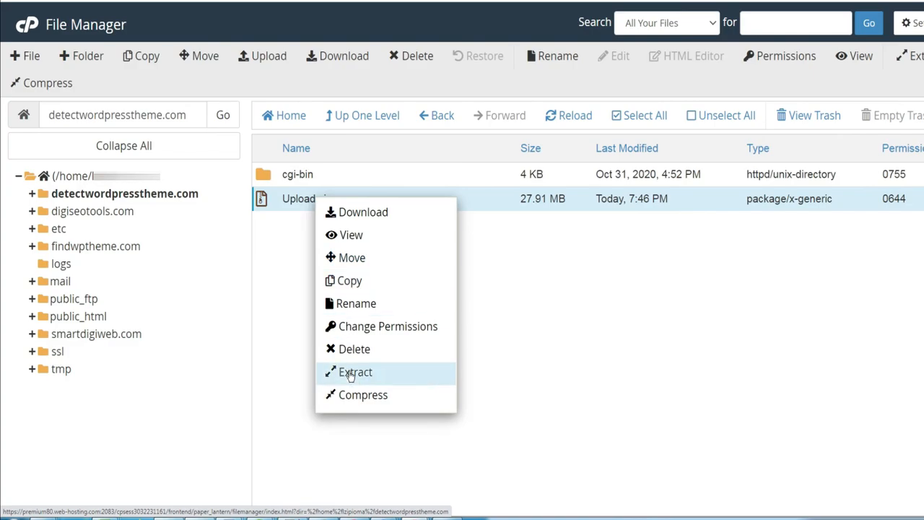
click(355, 372)
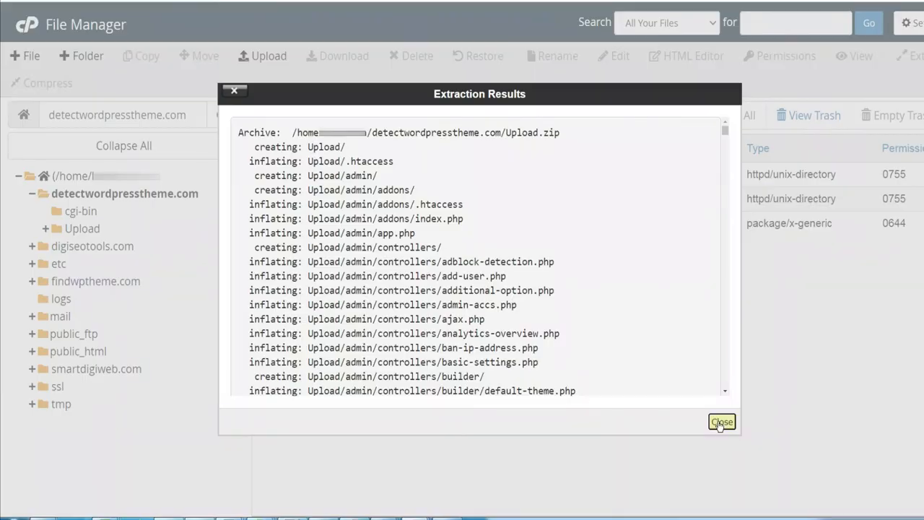
click(721, 421)
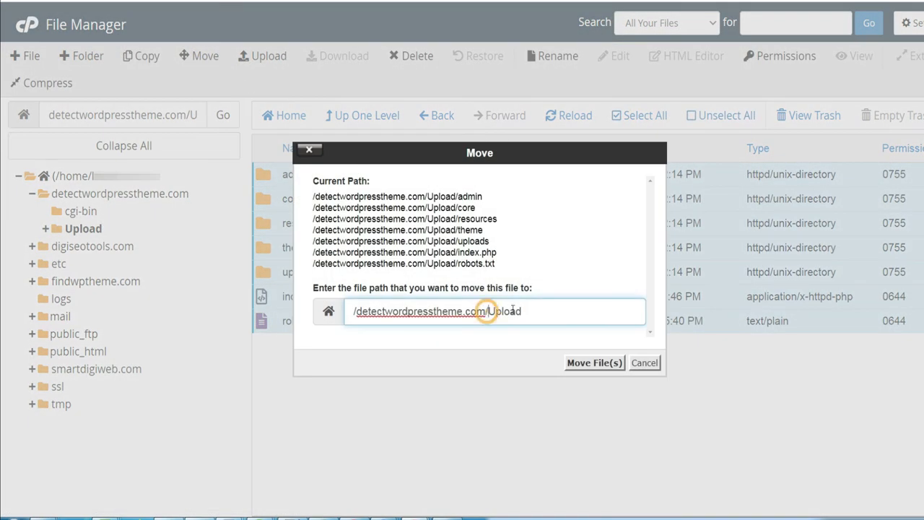
click(593, 362)
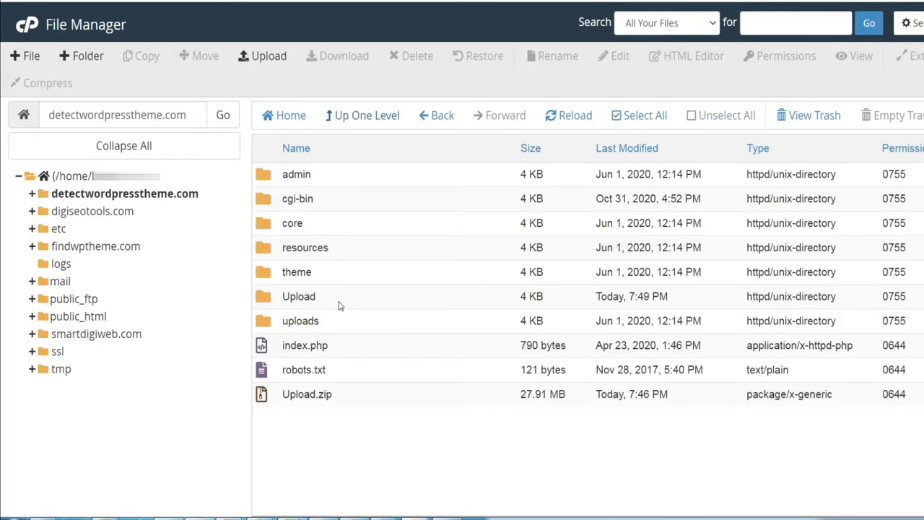
right_click(298, 296)
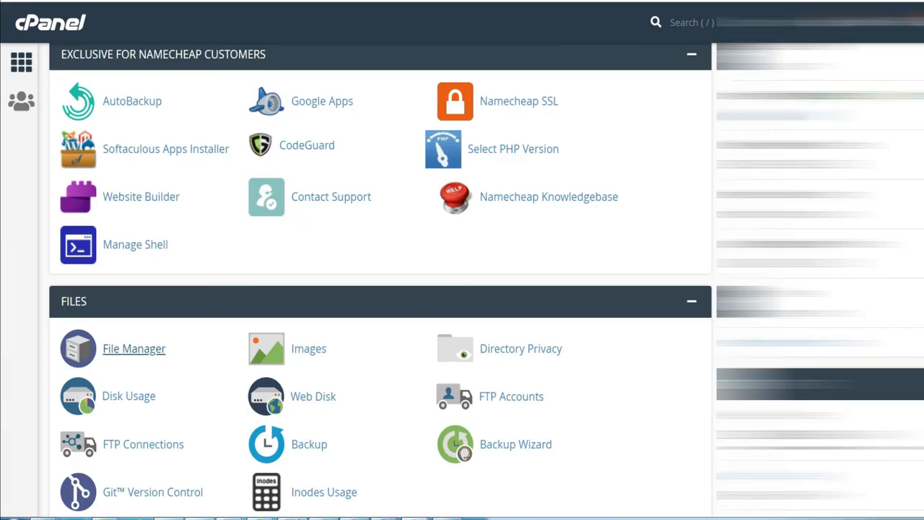
Create a new MySQL database named seotool from the MySQL Databases page
scroll(down, 3)
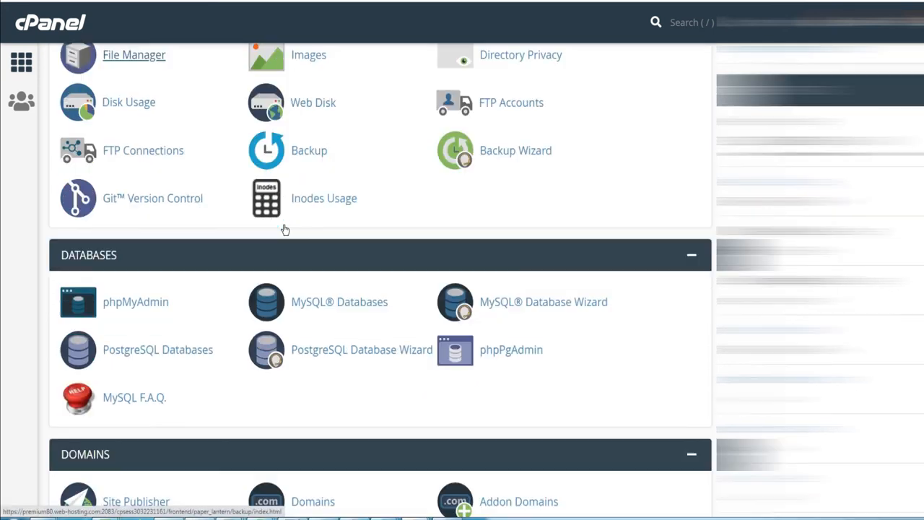
scroll(down, 3)
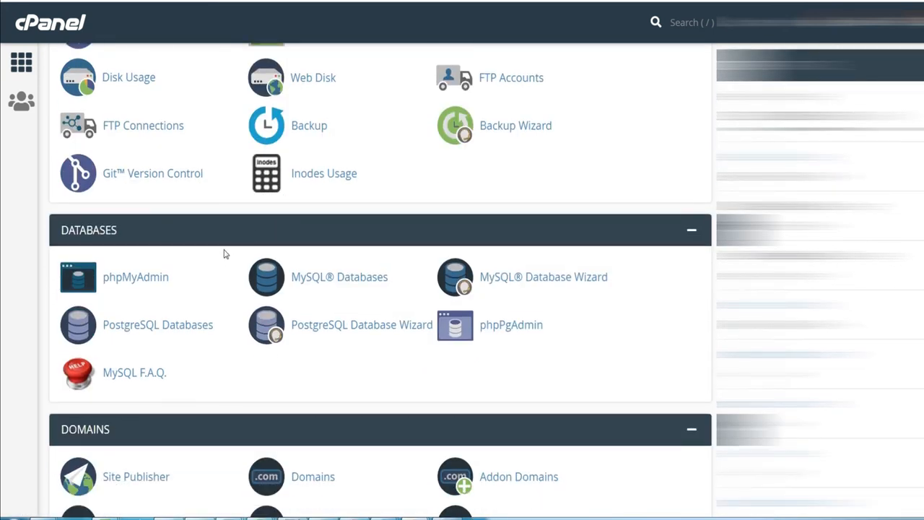
mouse_move(338, 278)
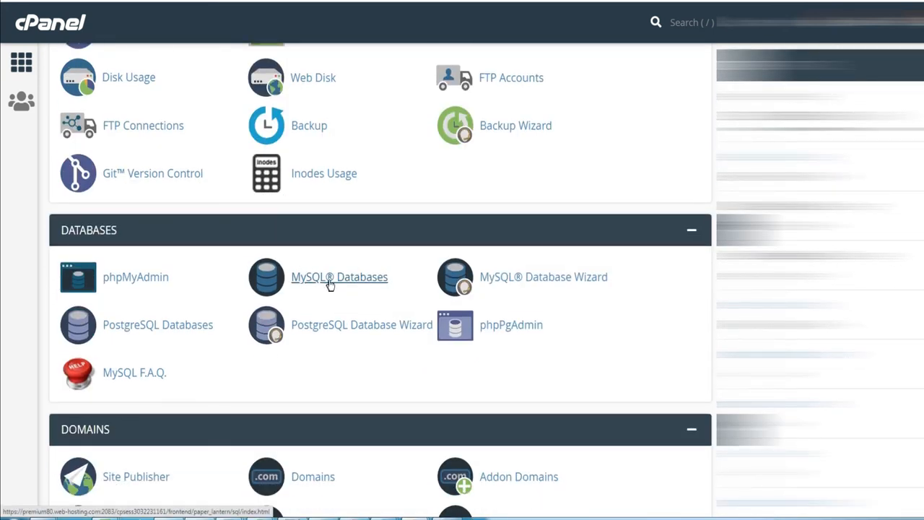
click(339, 277)
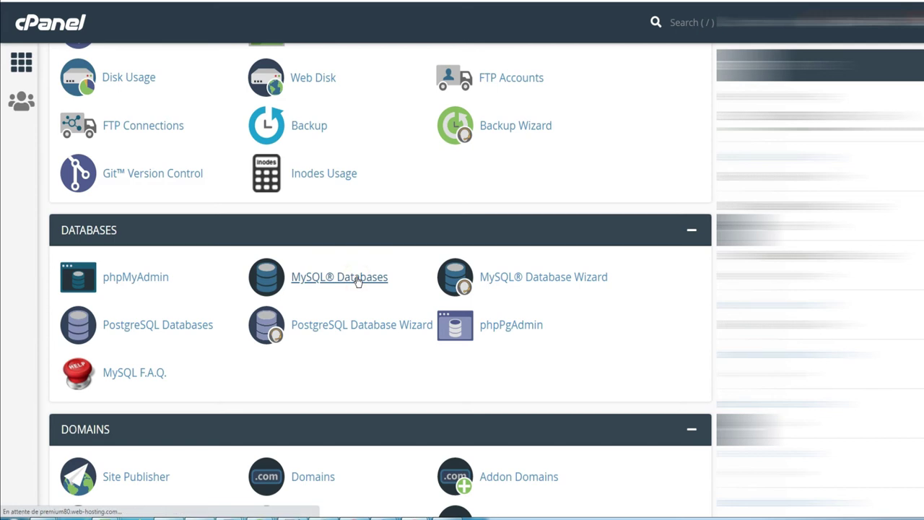
click(339, 277)
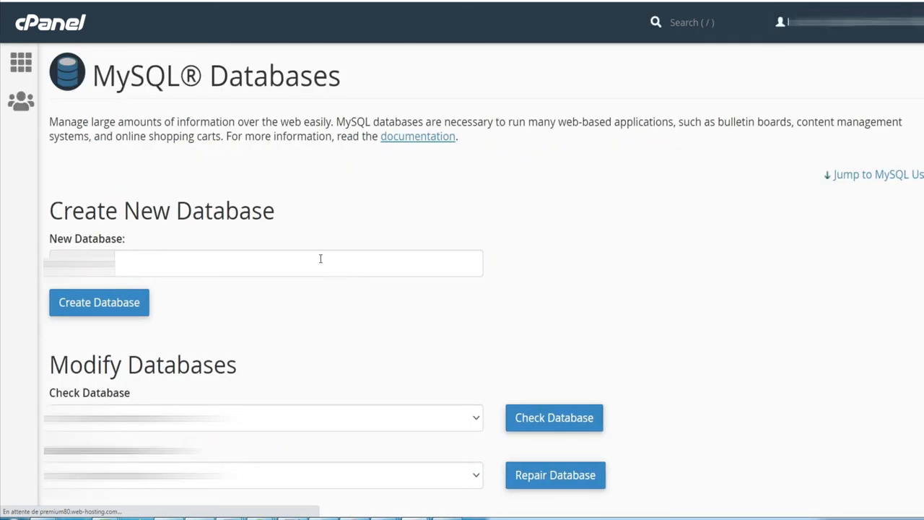
text(seotool)
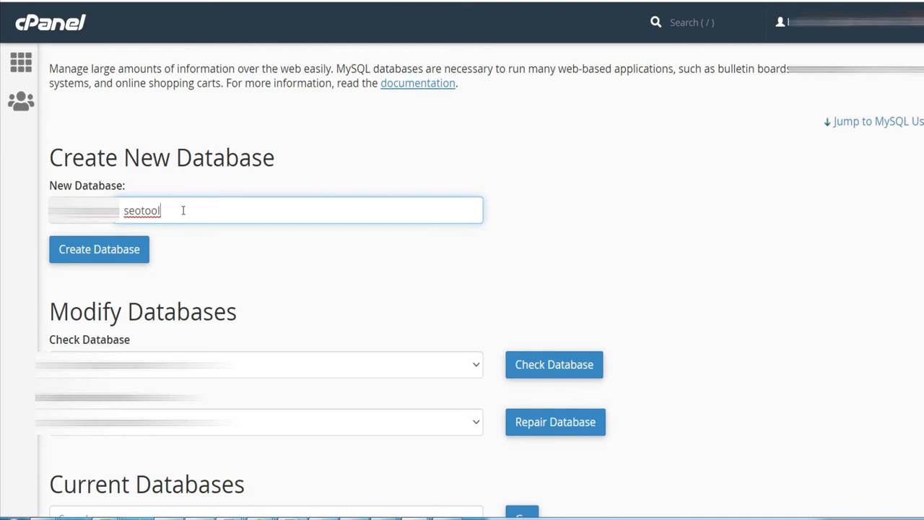
click(98, 248)
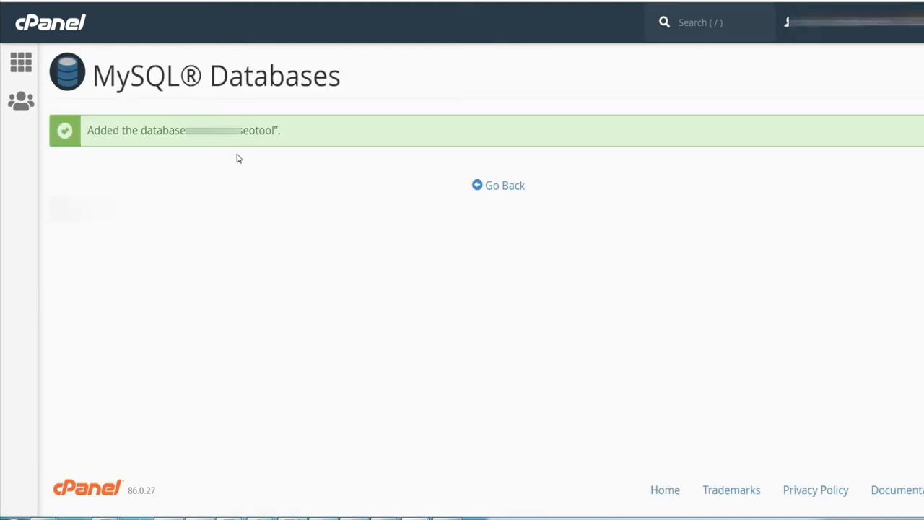
Add a MySQL user with a generated very strong password and return to the databases page
click(505, 185)
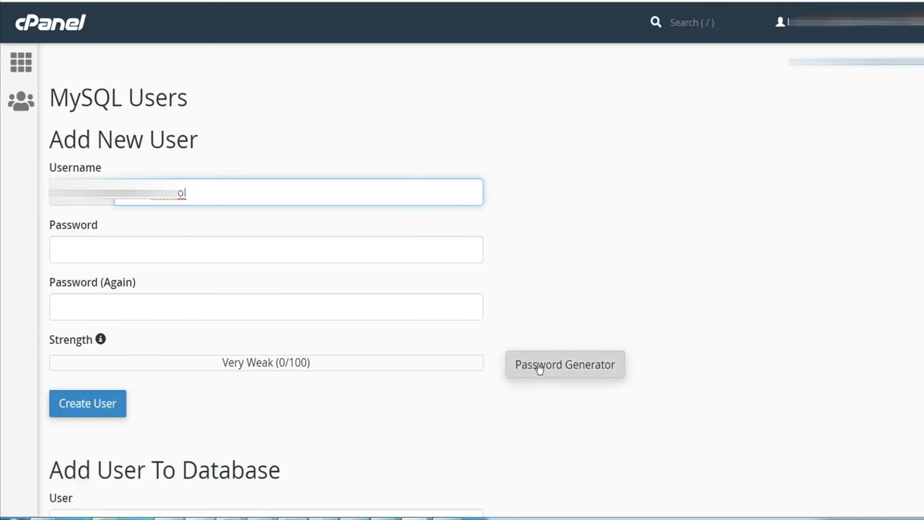
click(564, 364)
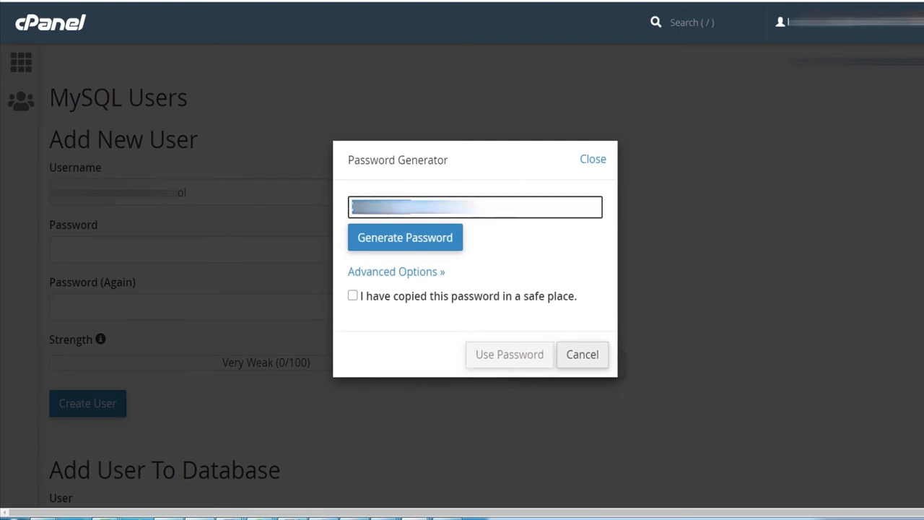
mouse_move(462, 270)
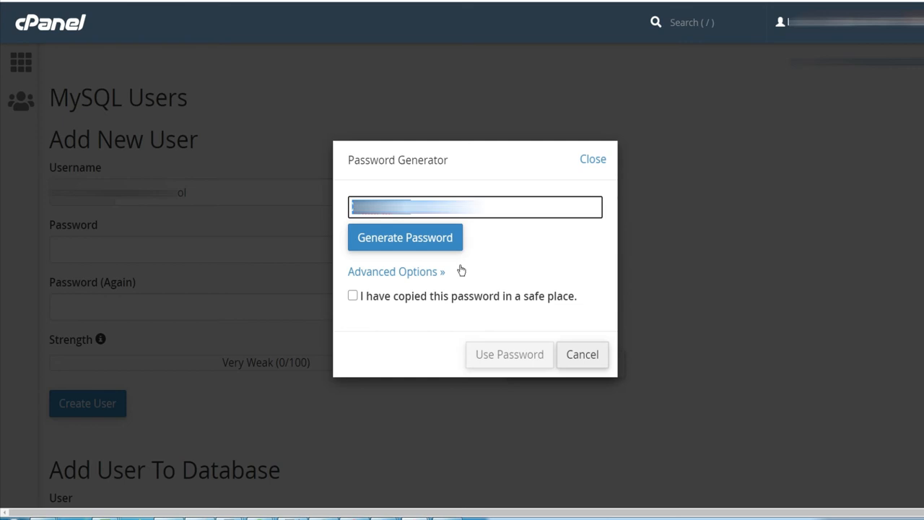
click(352, 294)
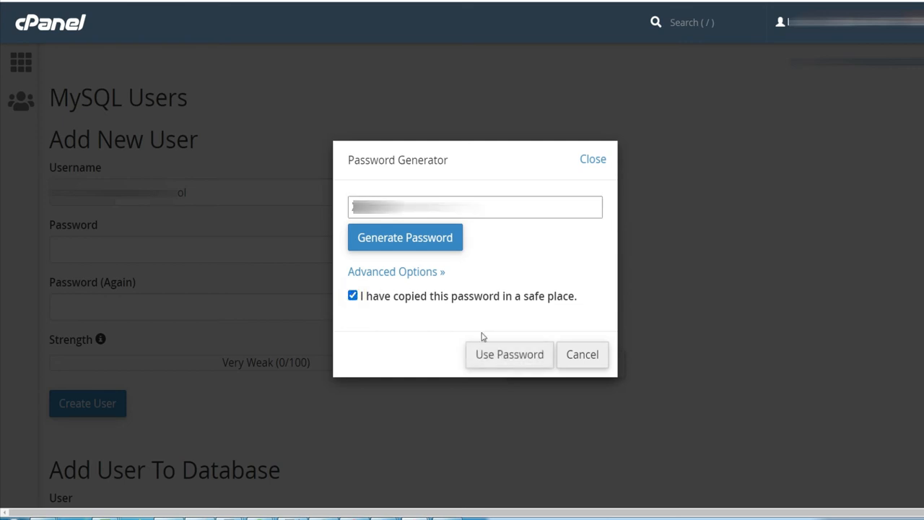
click(508, 355)
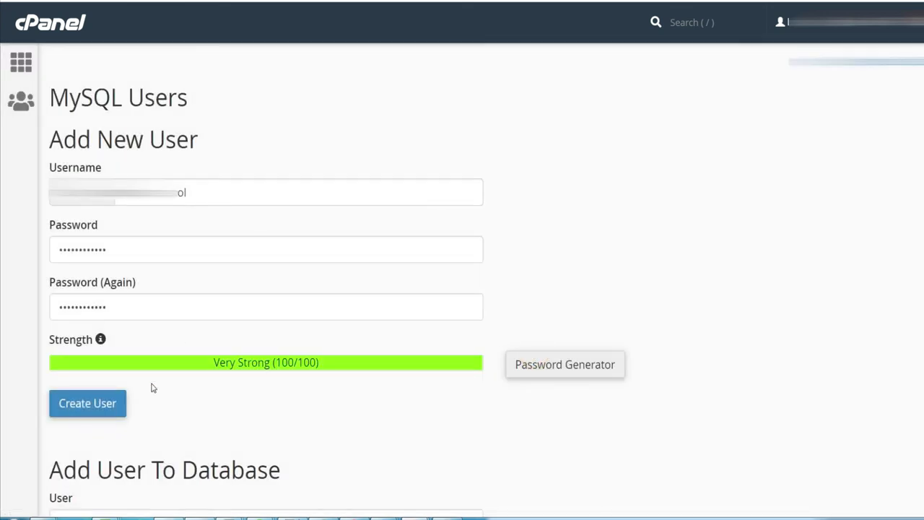
click(87, 403)
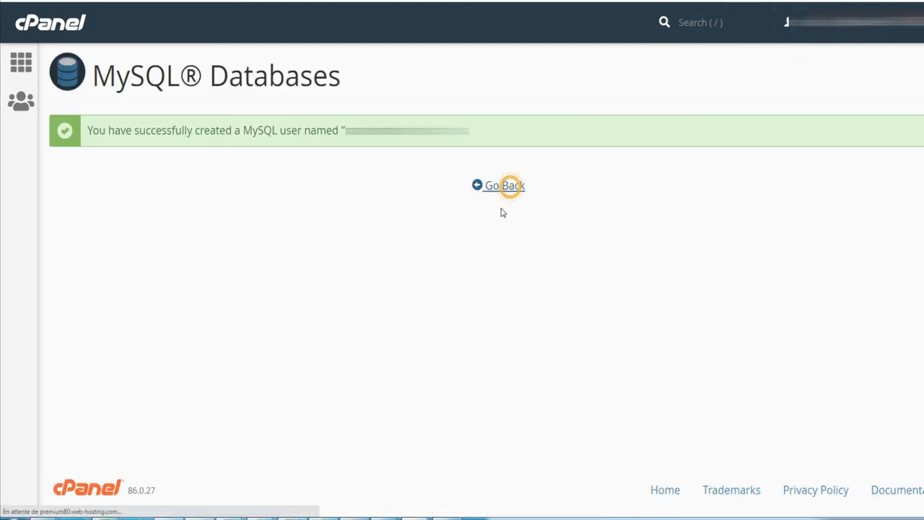
click(502, 185)
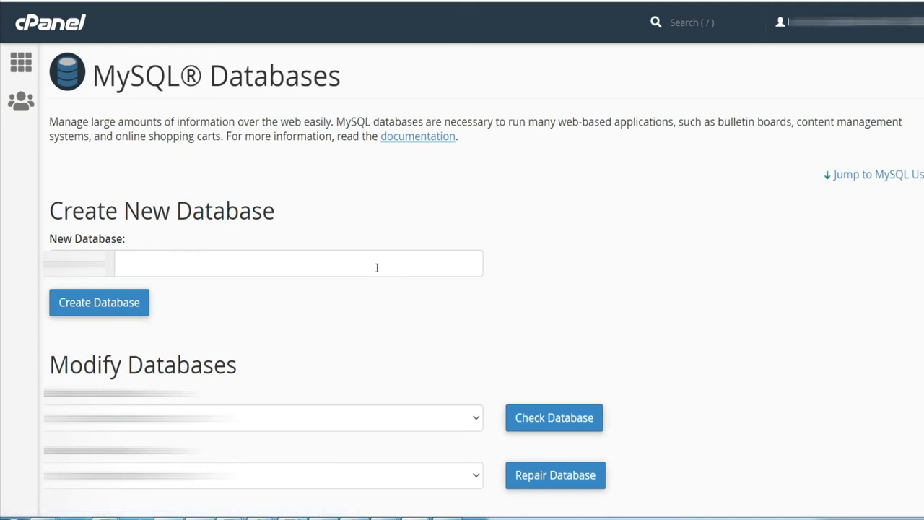
Attach the new user to the seotool database with ALL PRIVILEGES granted
scroll(down, 3)
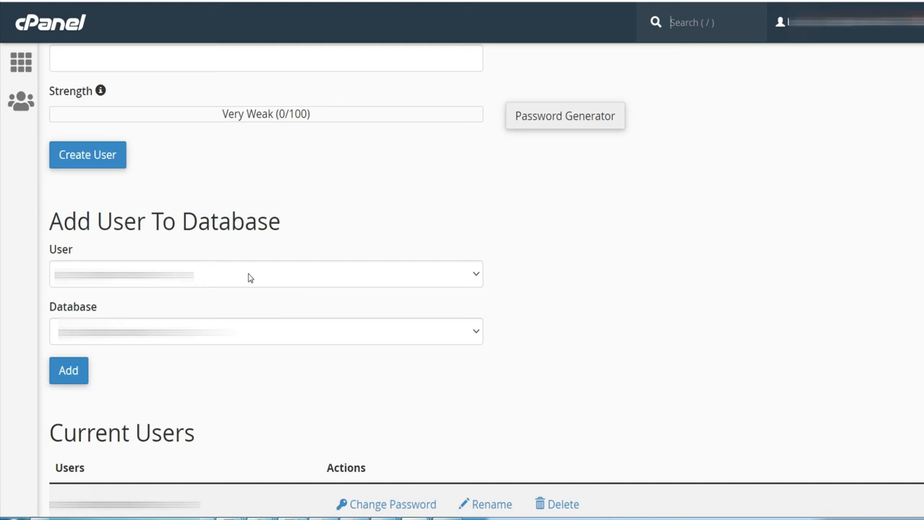
click(266, 275)
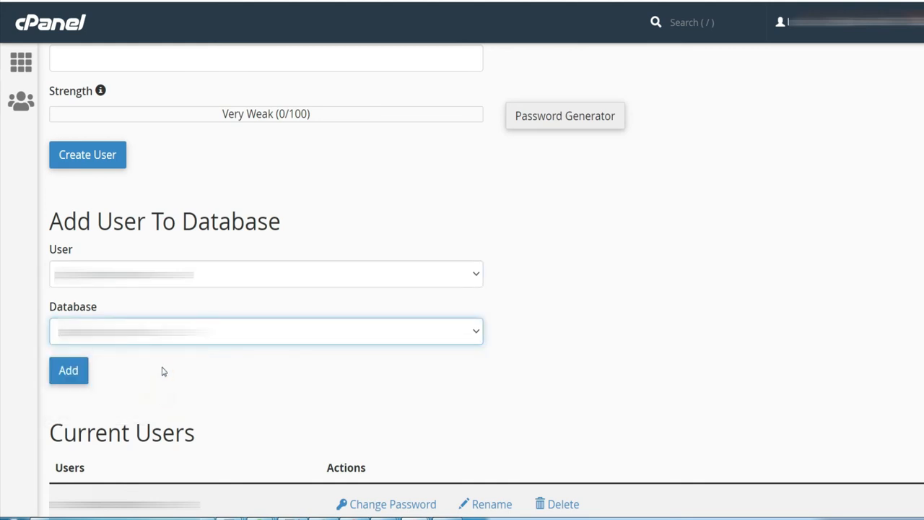
click(68, 370)
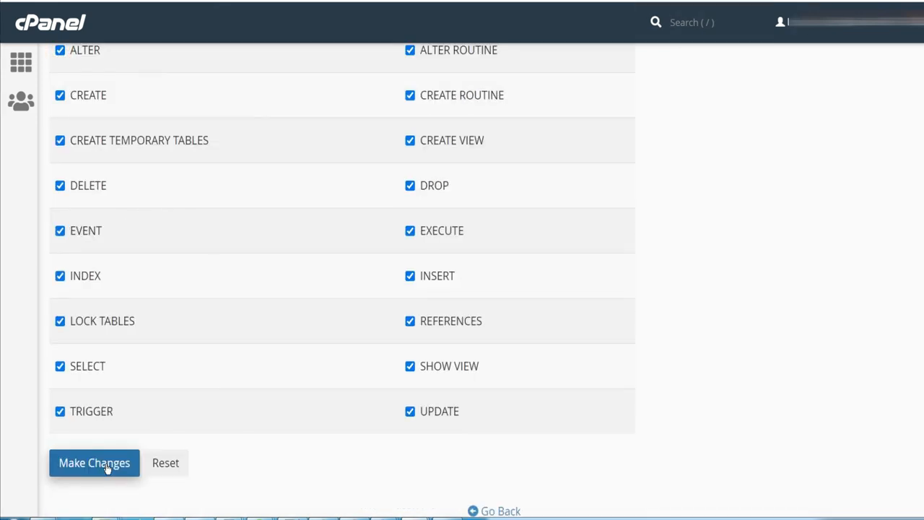
click(94, 462)
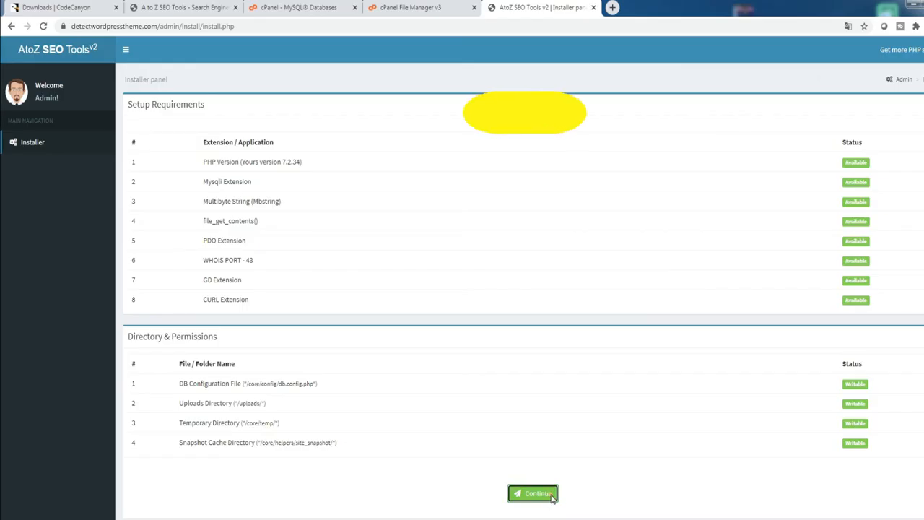
Continue past the requirements check and submit the database form with host localhost and the new database credentials
click(533, 494)
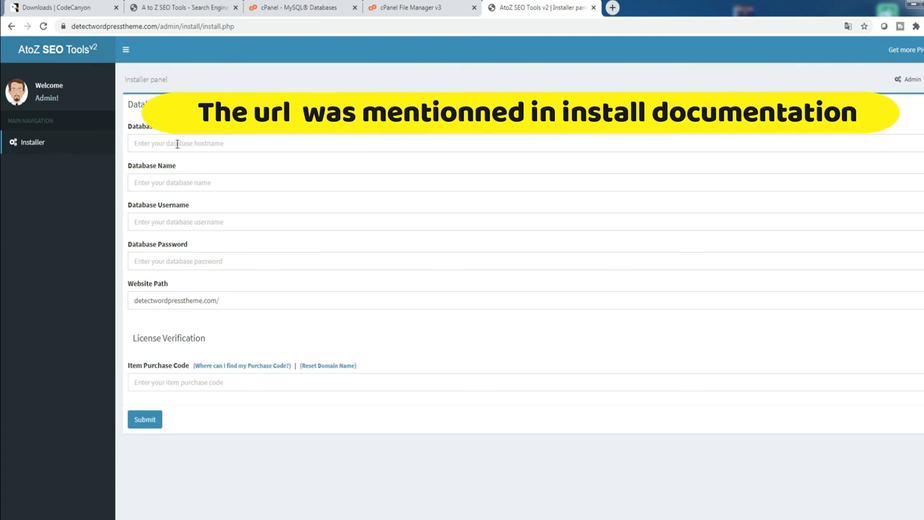
text(localhost)
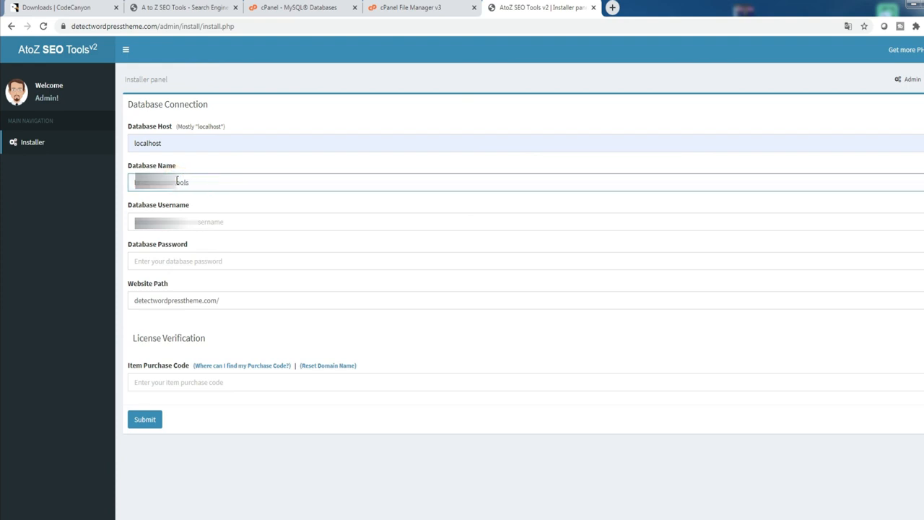
mouse_move(179, 187)
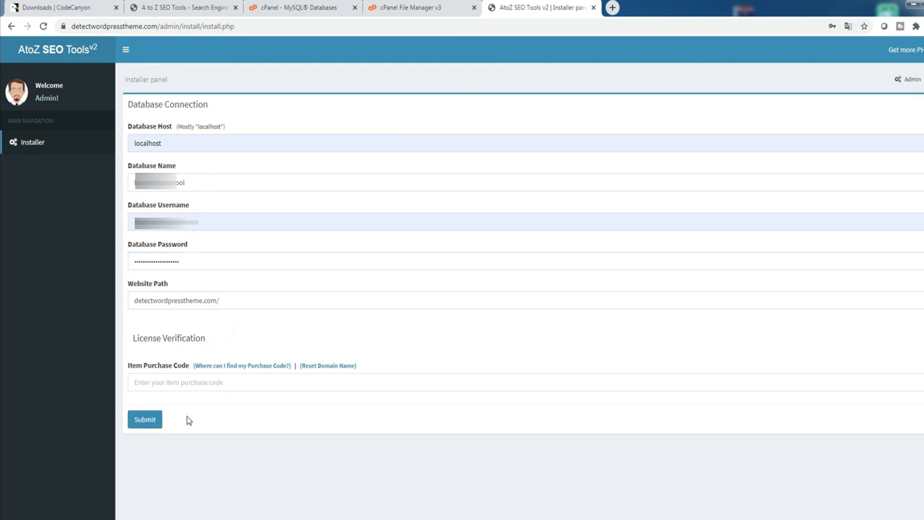
mouse_move(144, 419)
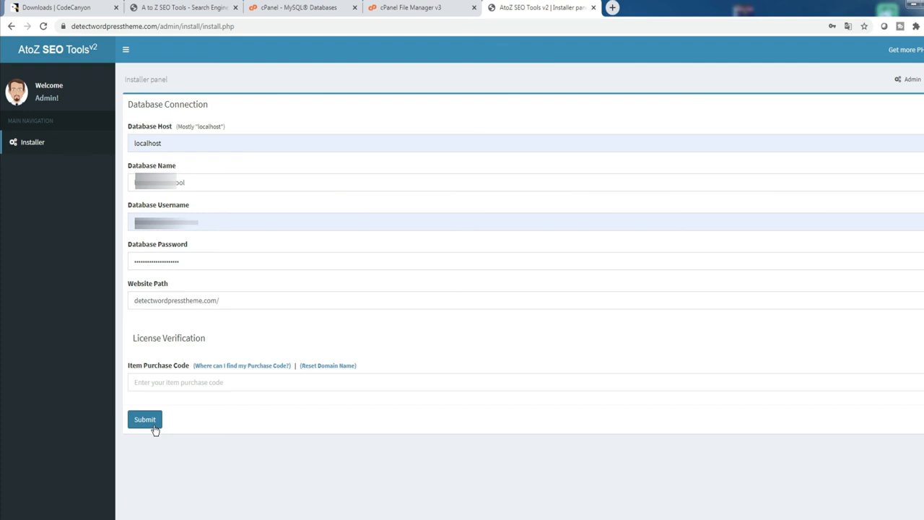
click(421, 7)
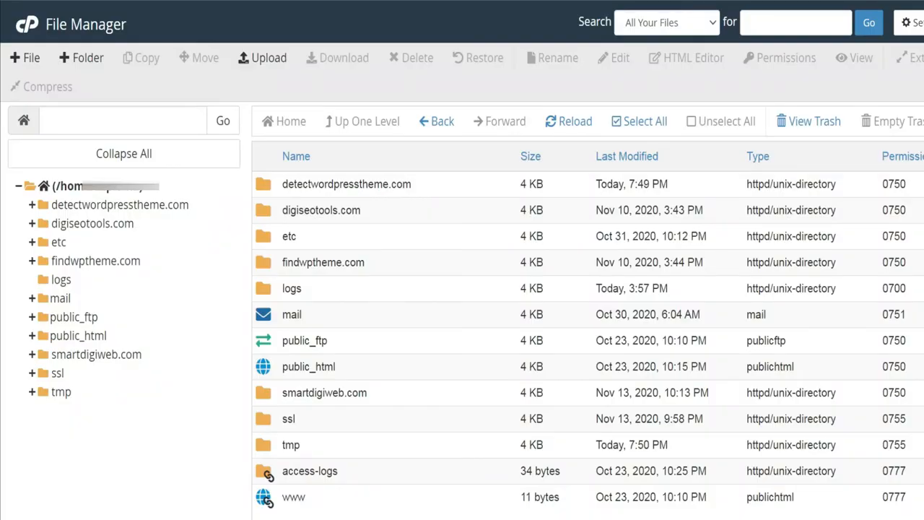
Browse into the detectwordpresstheme.com folder and its config folder to review the script files
double_click(346, 183)
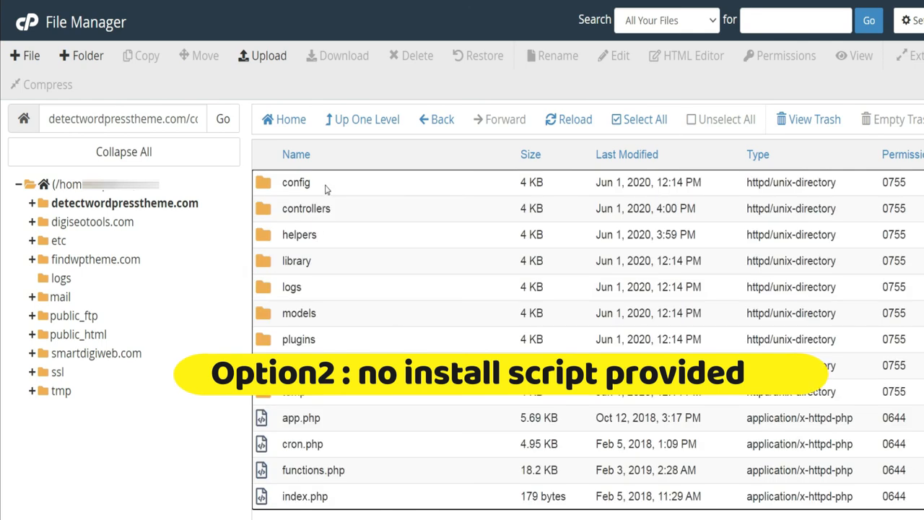
double_click(296, 182)
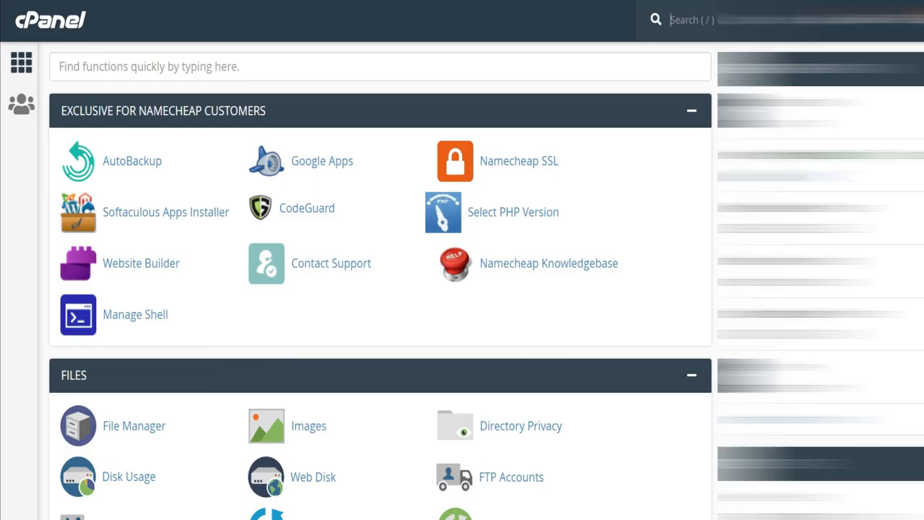
Open the SQL query editor for the new, still empty seotool database in phpMyAdmin
scroll(down, 3)
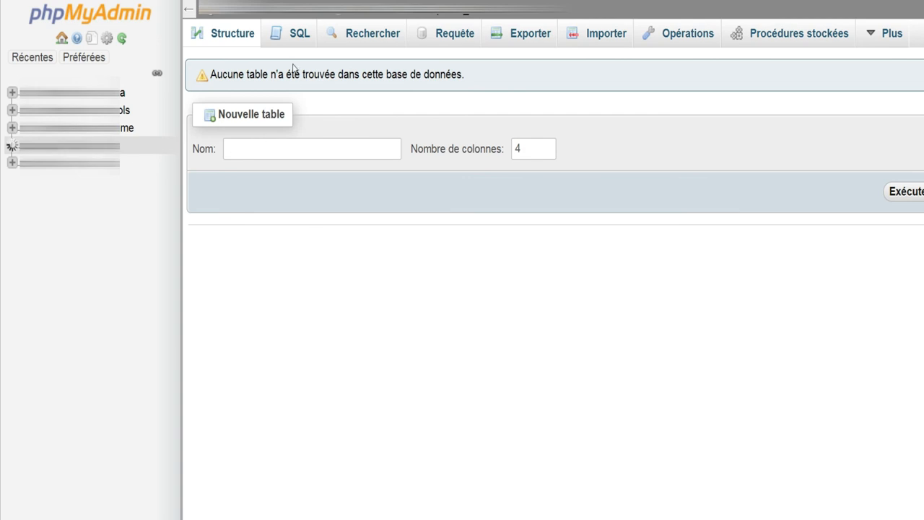
click(289, 33)
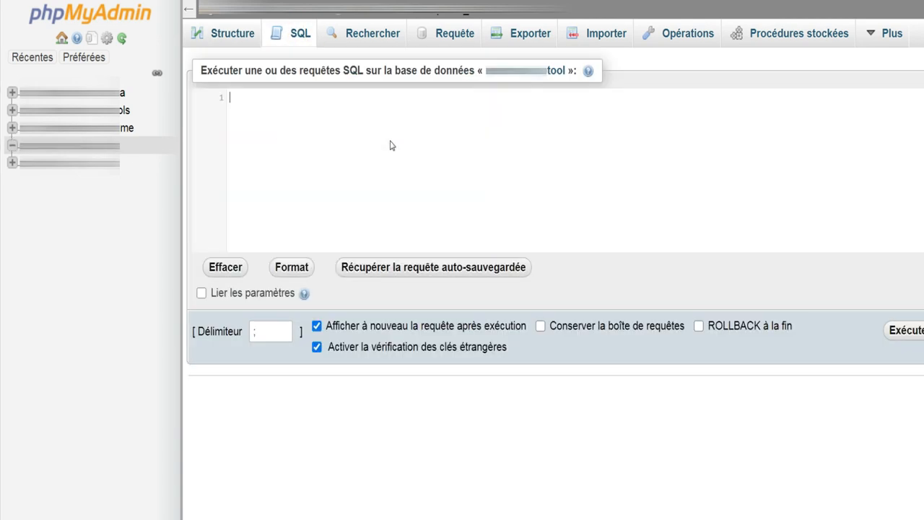
mouse_move(306, 150)
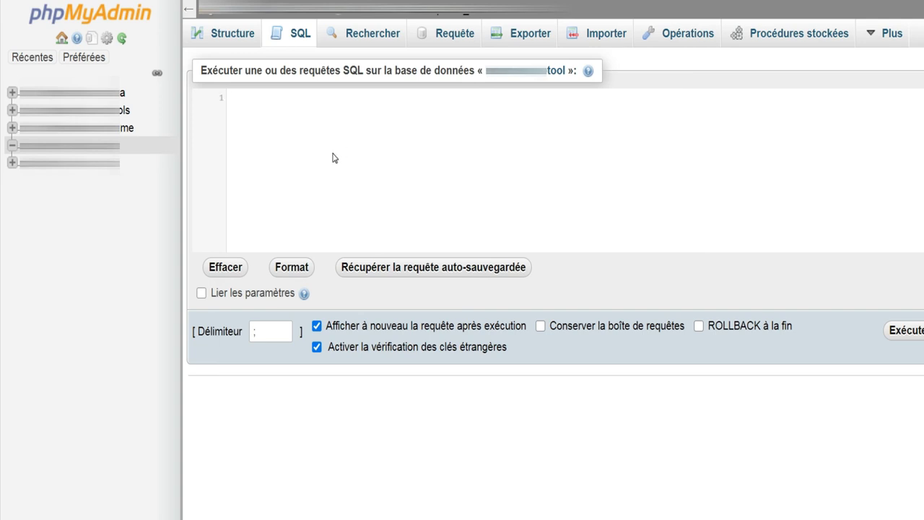
mouse_move(381, 142)
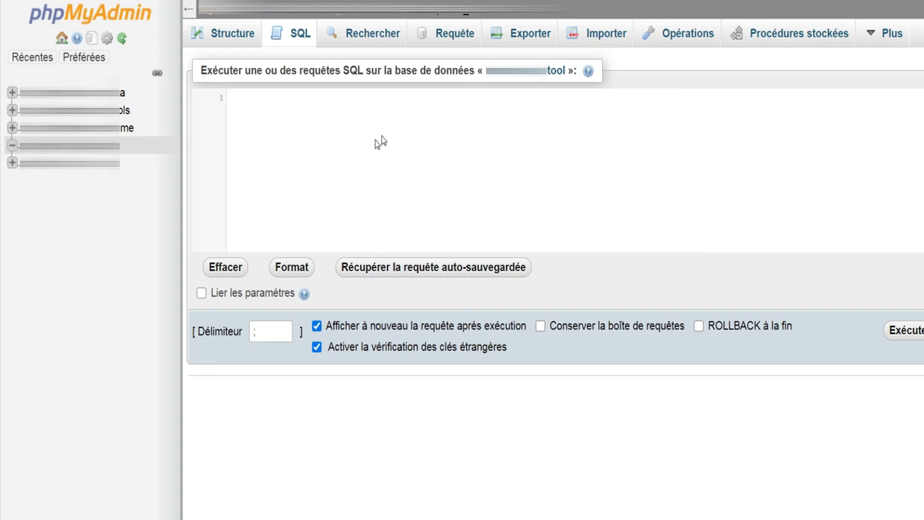